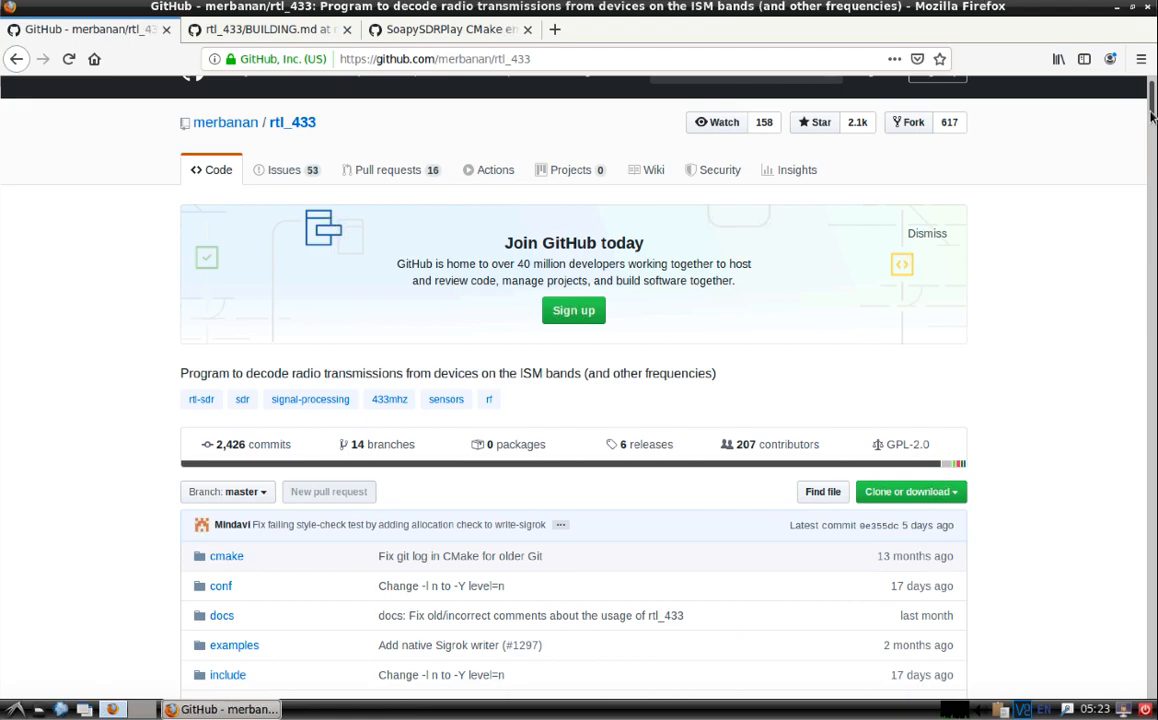
# - Scroll through the rtl_433 README's device list and bring up the HTTPS clone address
pyautogui.scroll(-3)
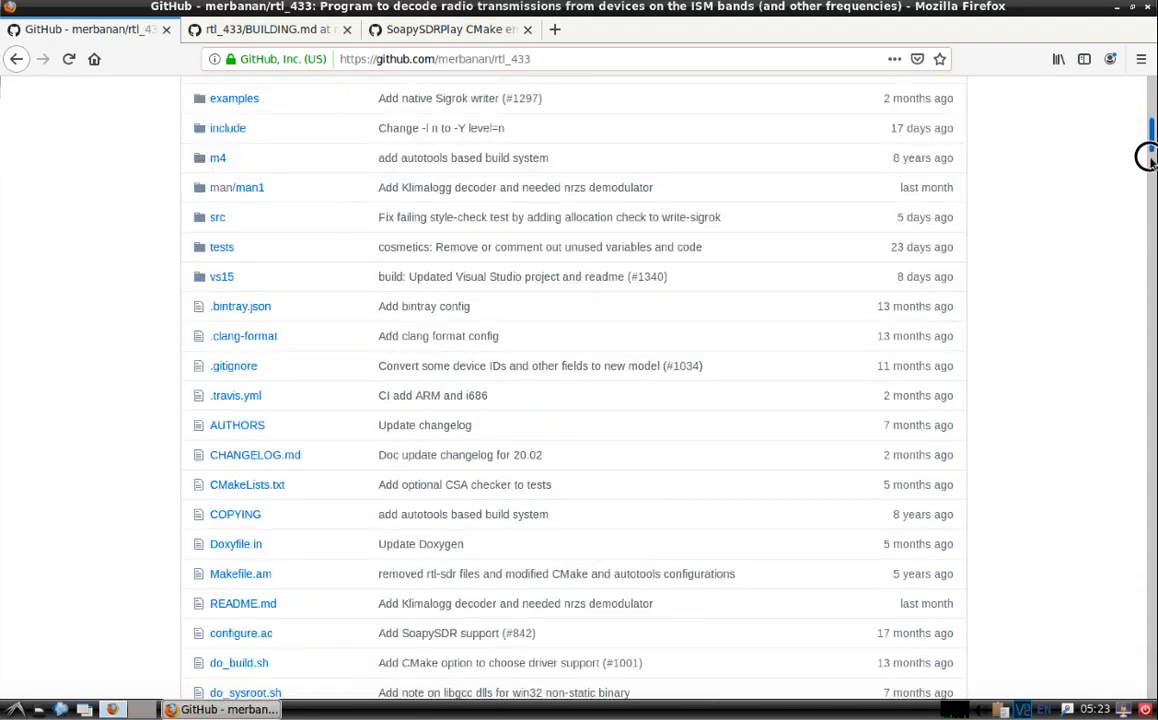
pyautogui.scroll(-3)
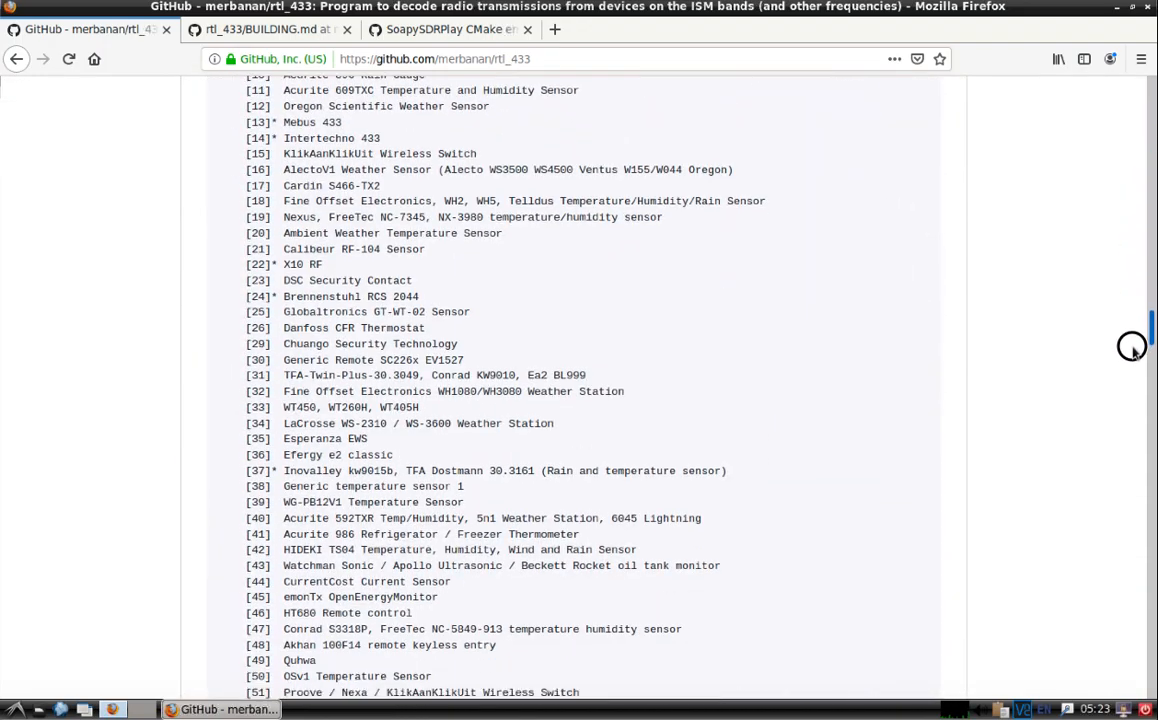
pyautogui.scroll(-3)
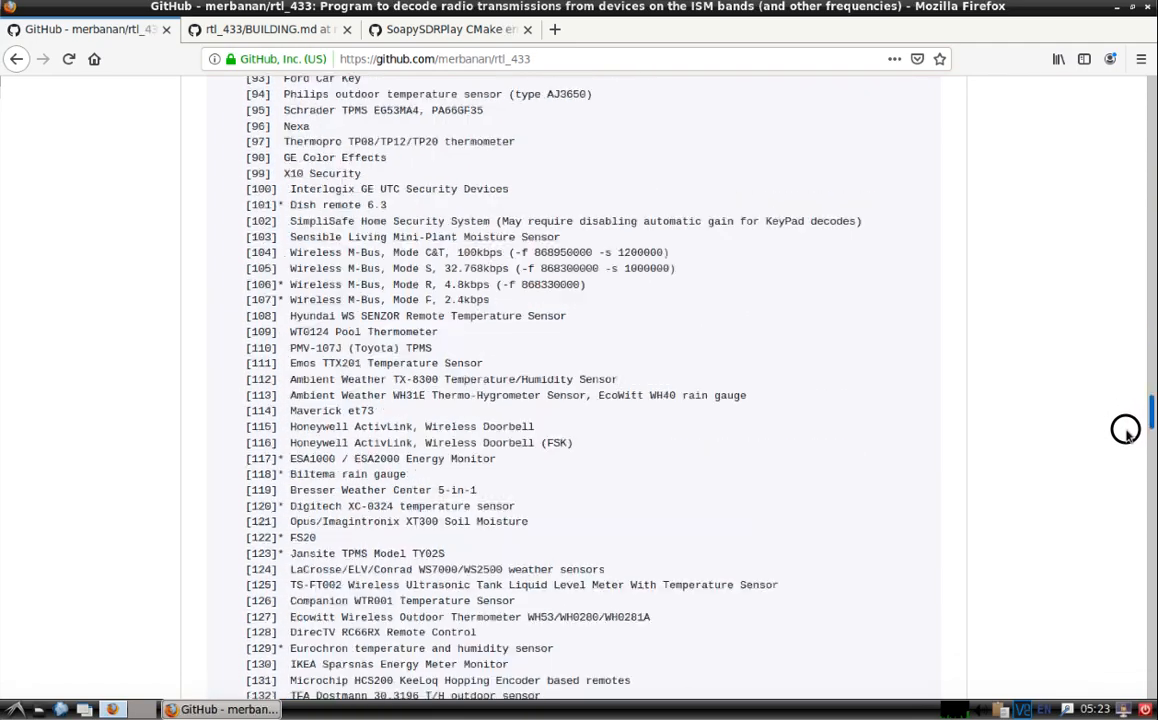
pyautogui.scroll(-3)
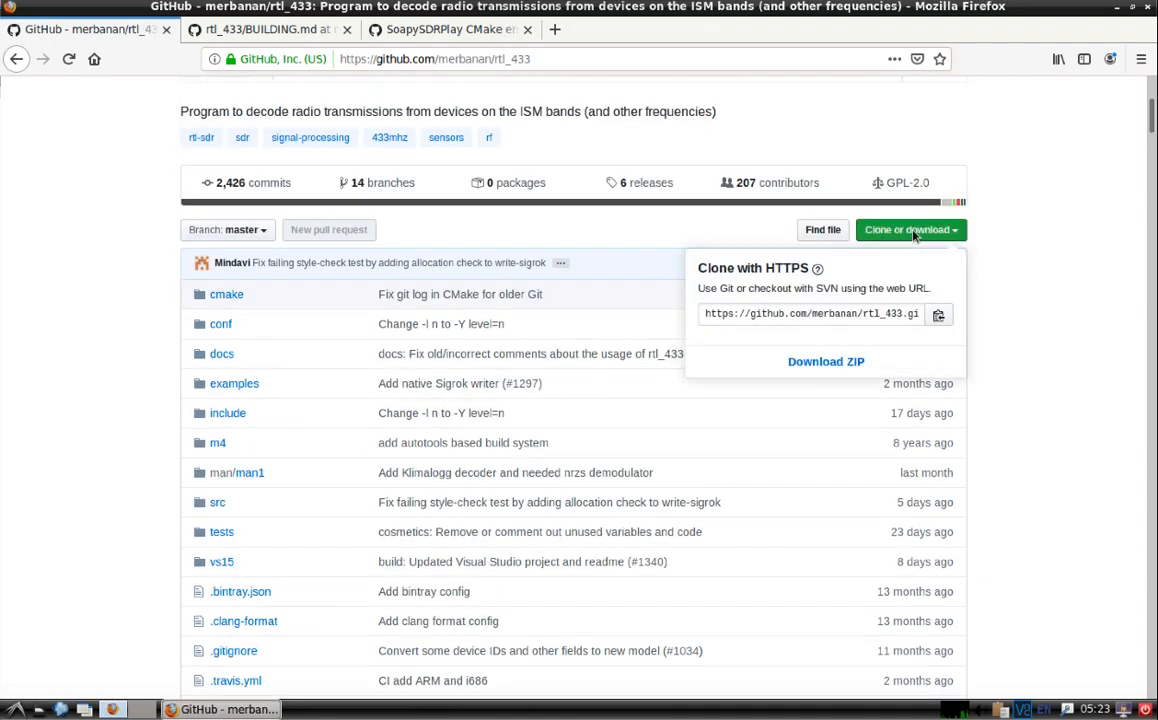
pyautogui.rightClick(810, 313)
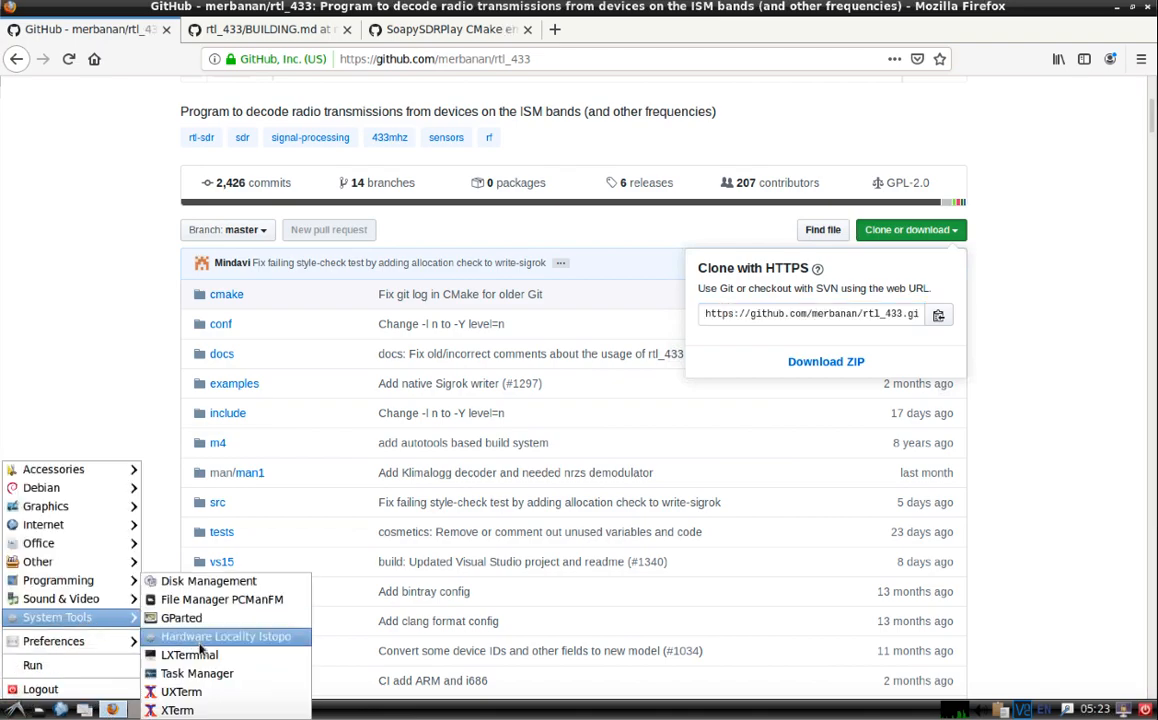
# - Clone the rtl_433 repository into /usr/src with sudo git clone
pyautogui.click(189, 654)
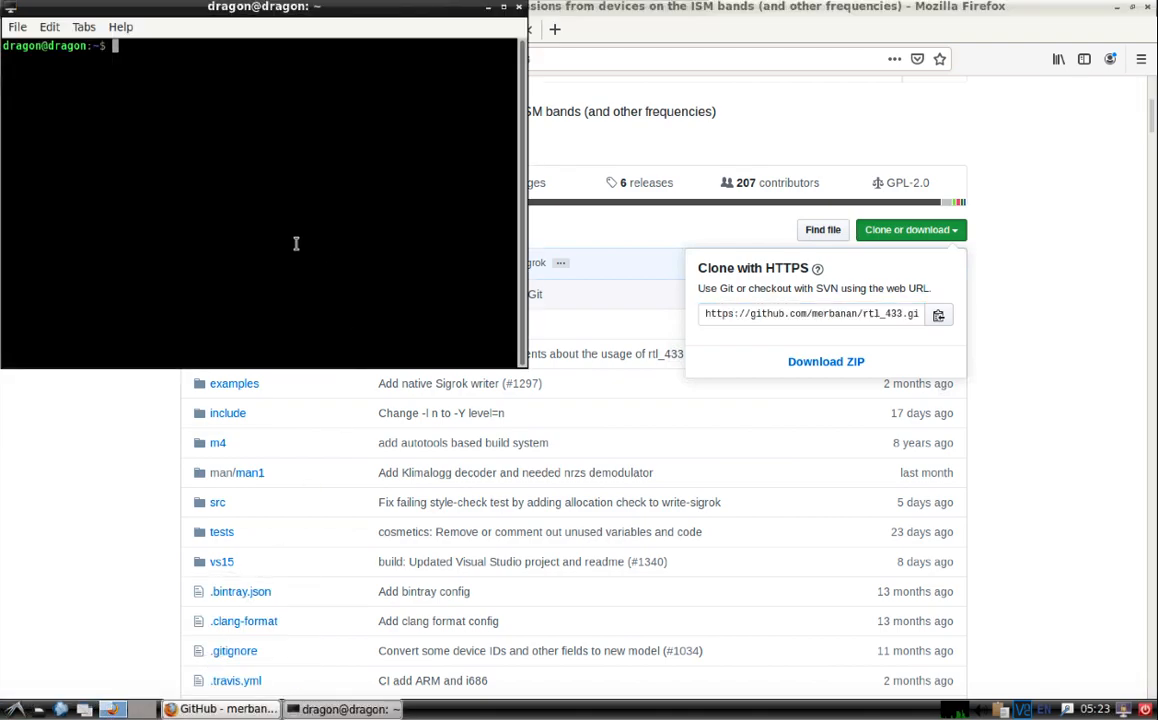
pyautogui.write('cd /usr/src/')
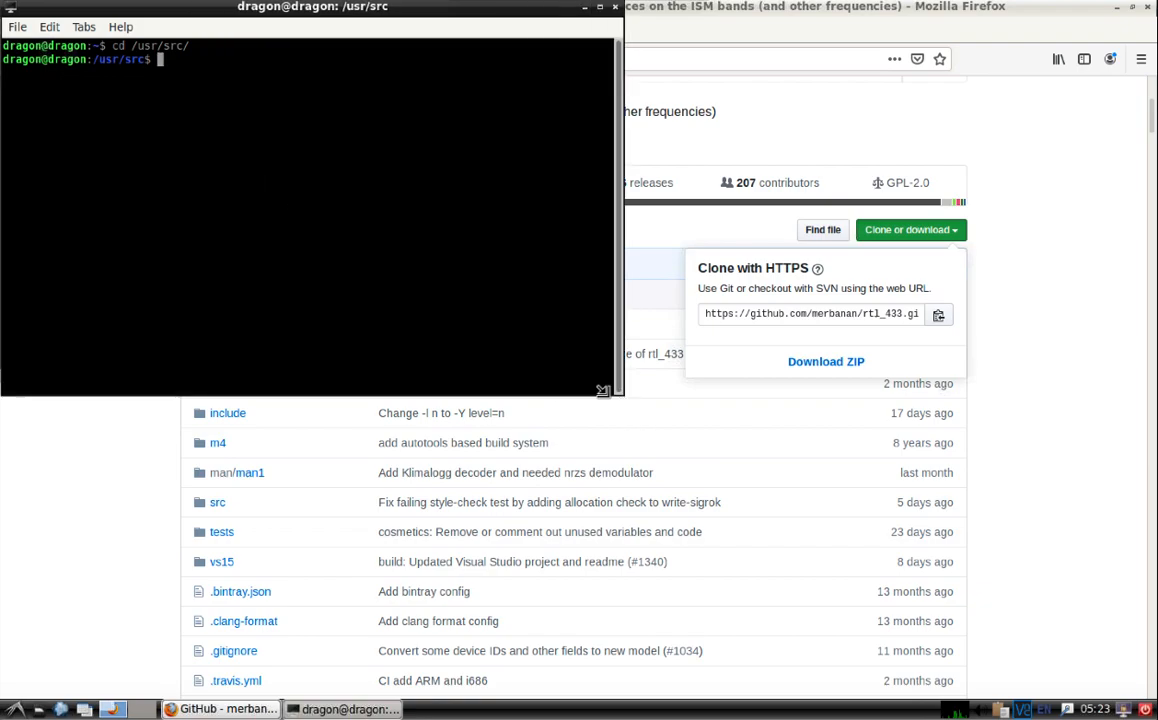
pyautogui.moveTo(311, 7); pyautogui.dragTo(559, 135)
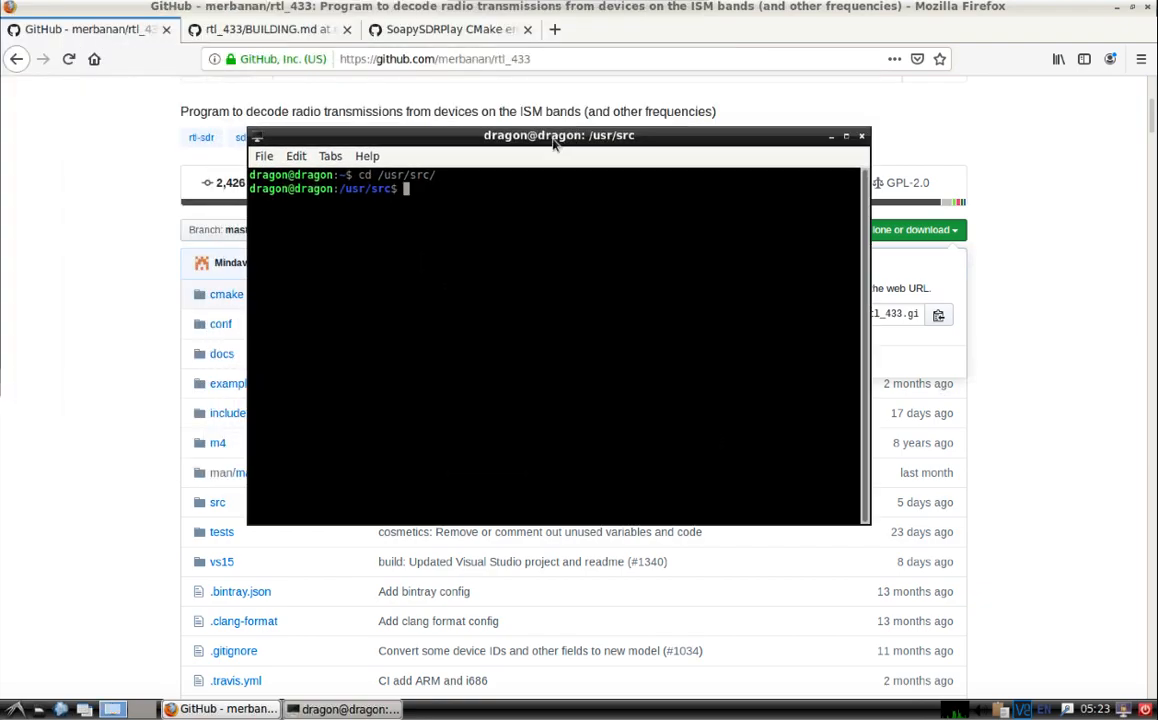
pyautogui.write('sudo')
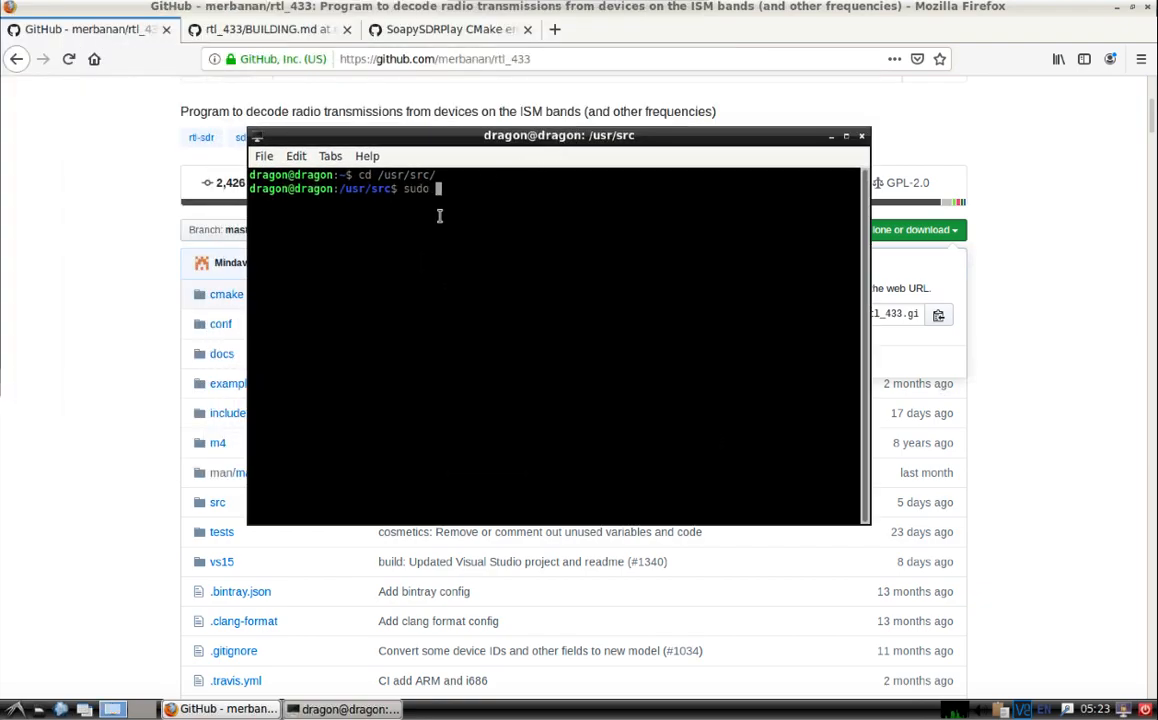
pyautogui.write('git clone https://github.com/merbanan/rtl_433.git')
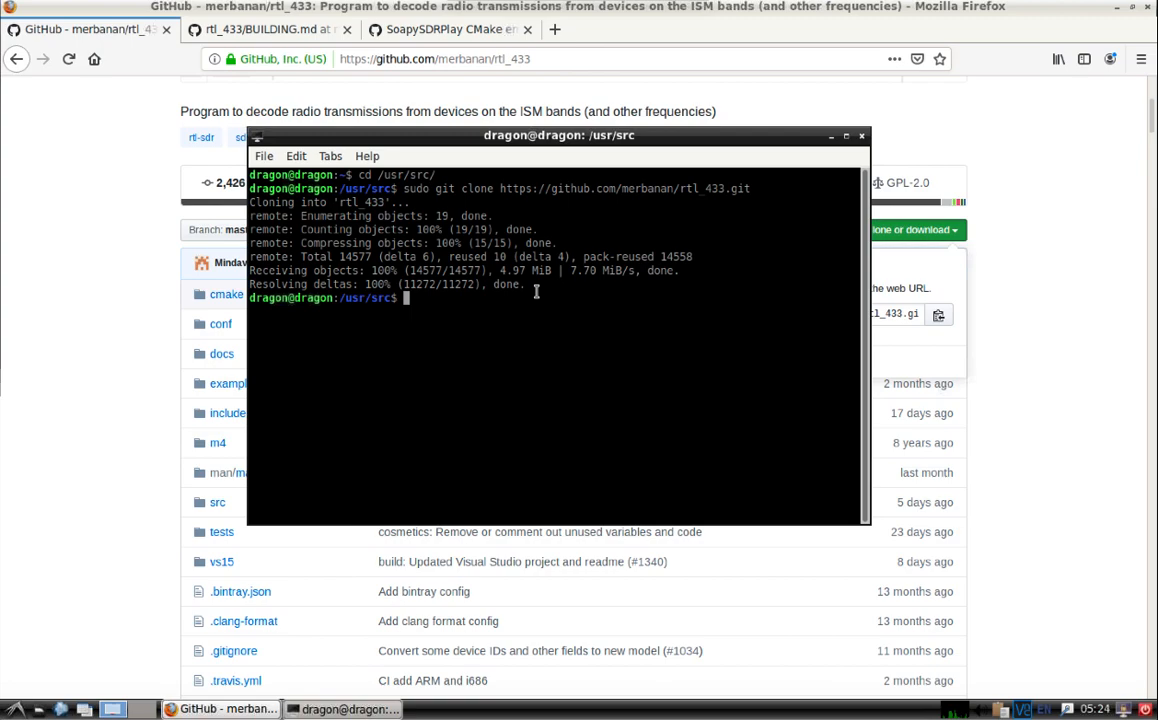
# - Create a build folder inside rtl_433 and enter it
pyautogui.write('cd rtl_433/')
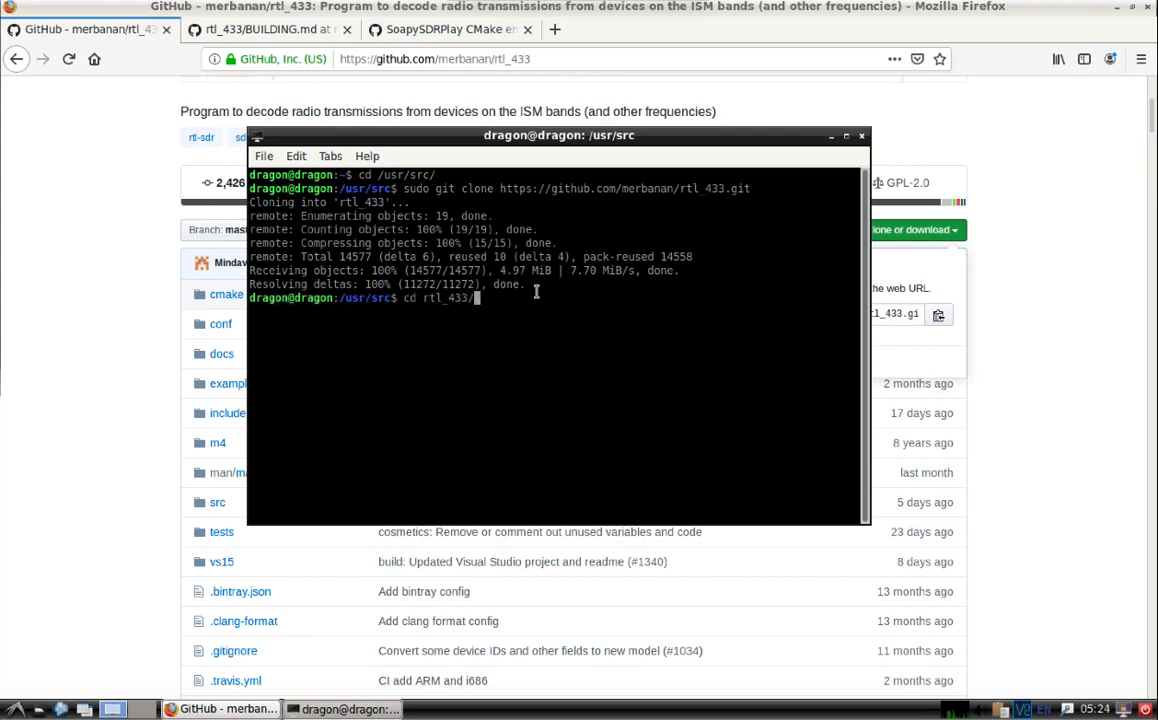
pyautogui.write('sudo mkdir build')
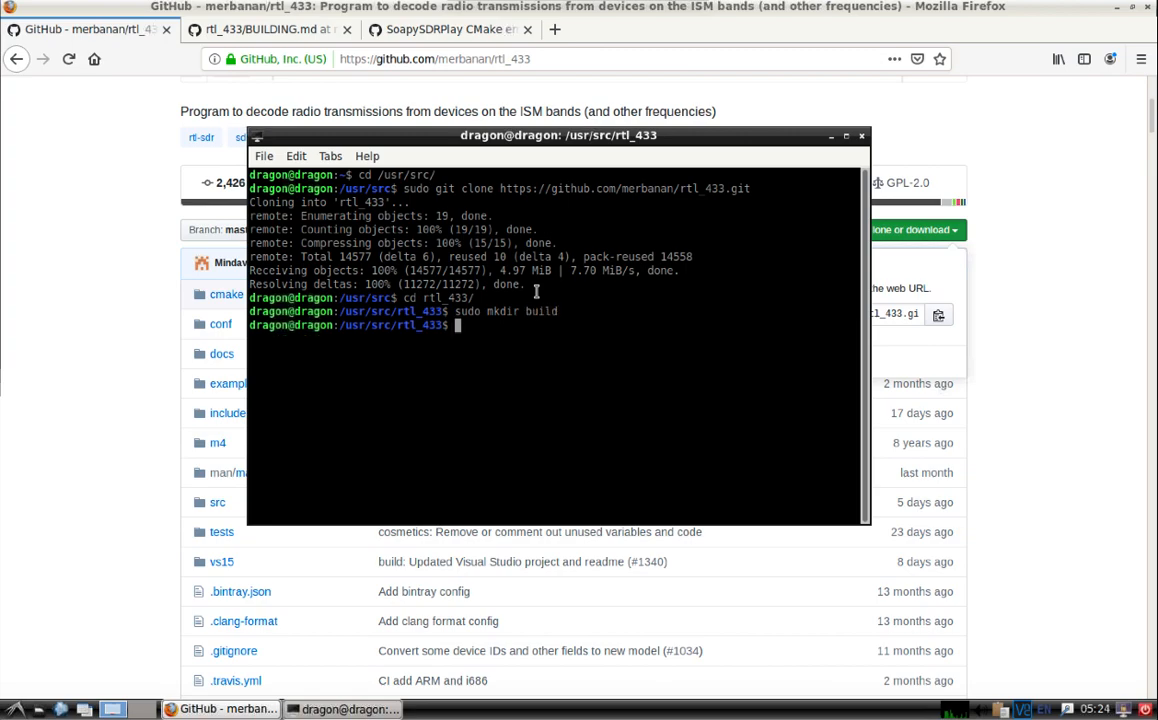
pyautogui.write('cd build/')
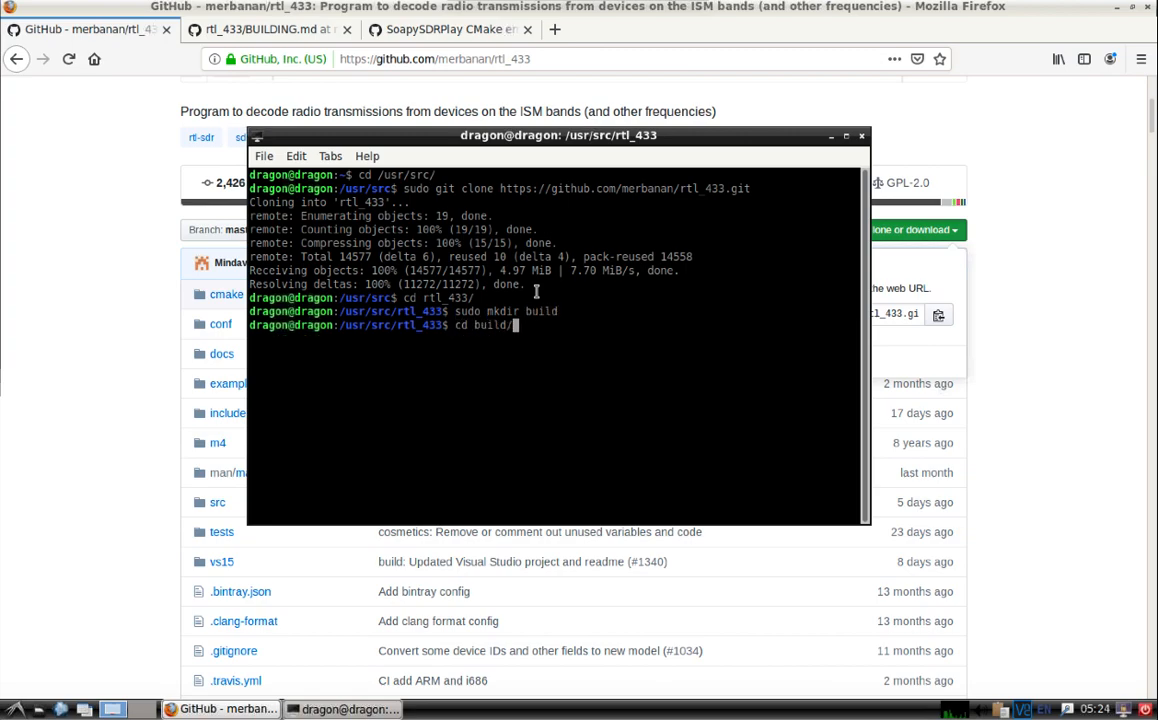
pyautogui.write('sudo cmake')
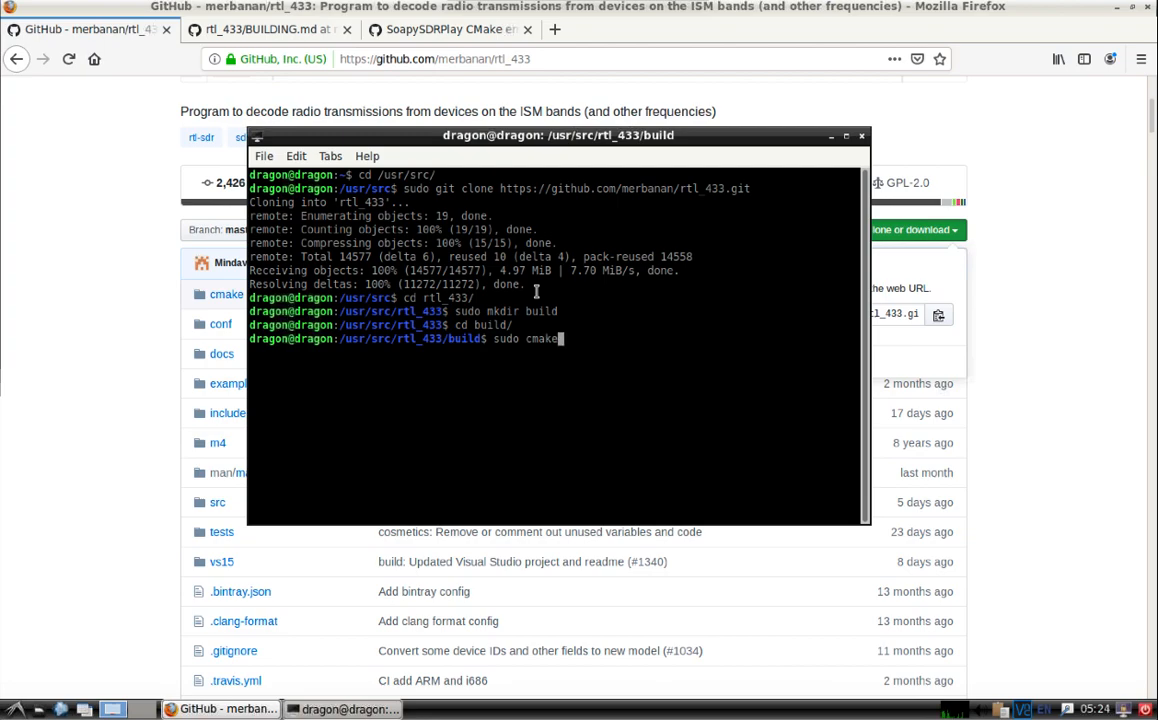
# - Run 'sudo cmake ..', which finishes but finds no SoapySDR development files
pyautogui.write('..')
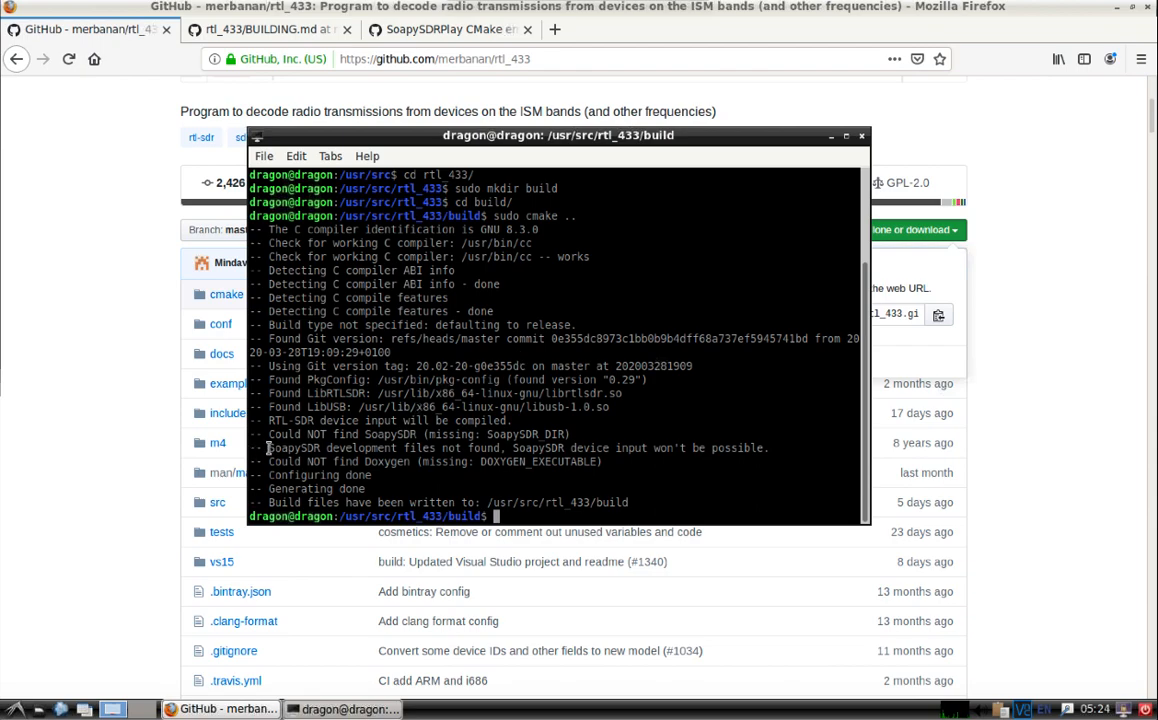
pyautogui.doubleClick(340, 447)
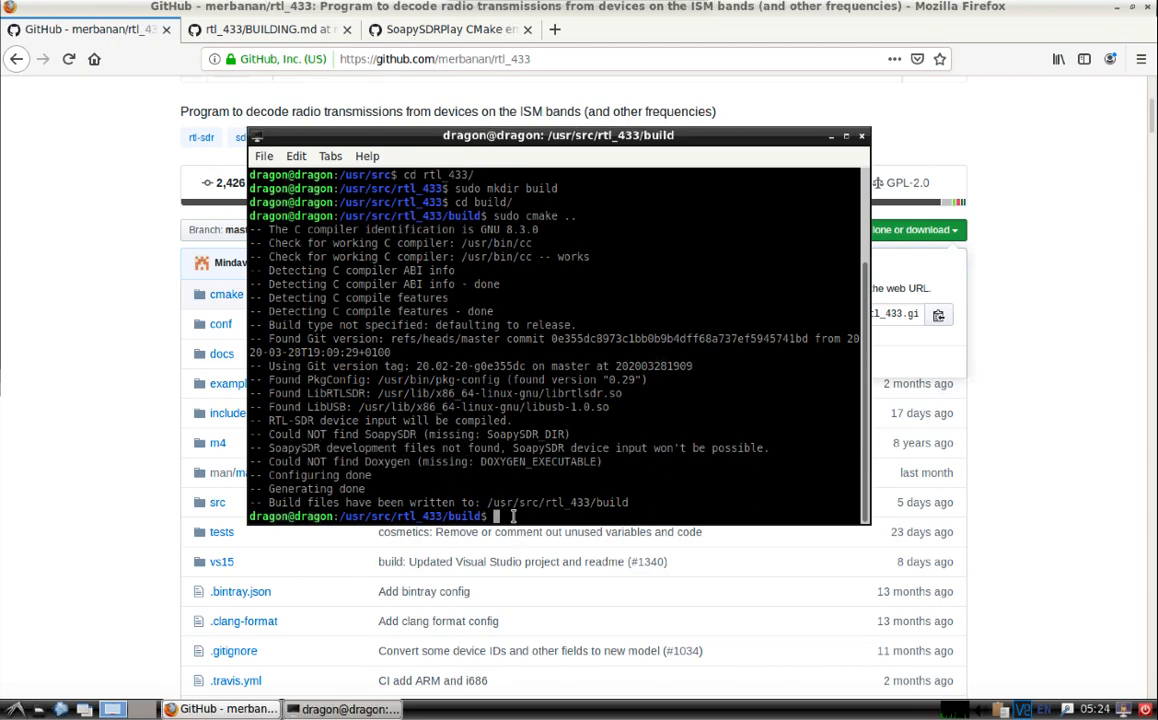
# - Install libsoapysdr-dev with apt-get and rerun 'sudo cmake ..' so SoapySDR input compiles
pyautogui.click(445, 29)
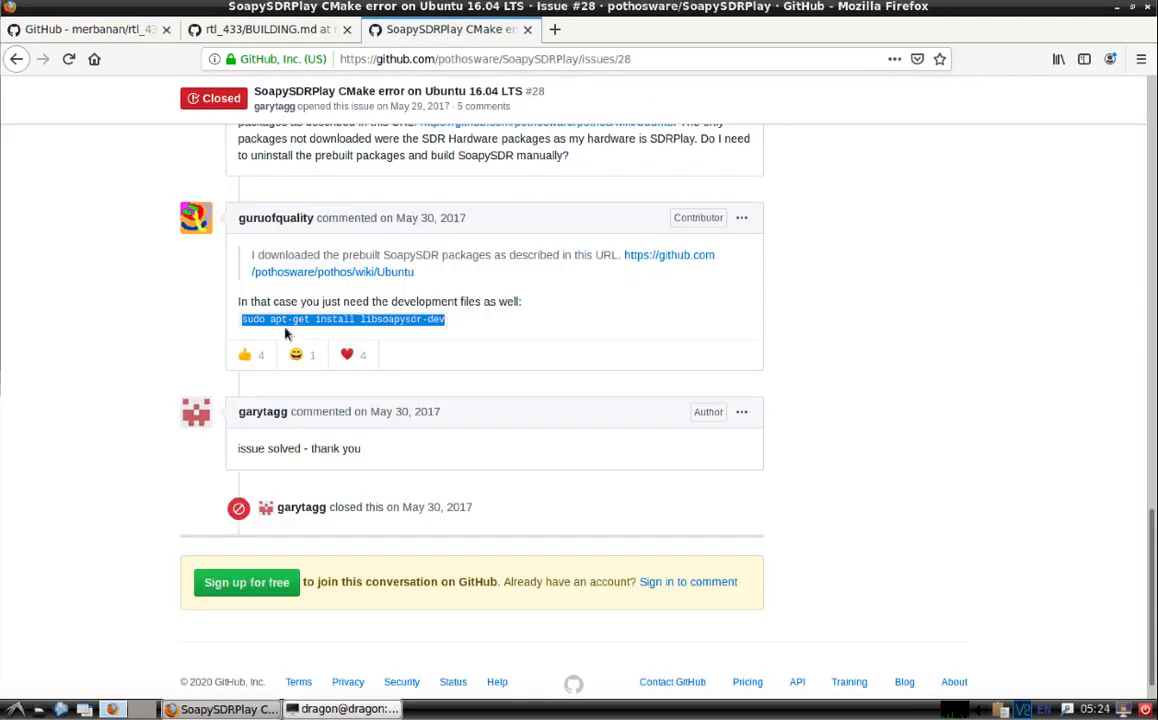
pyautogui.moveTo(365, 339)
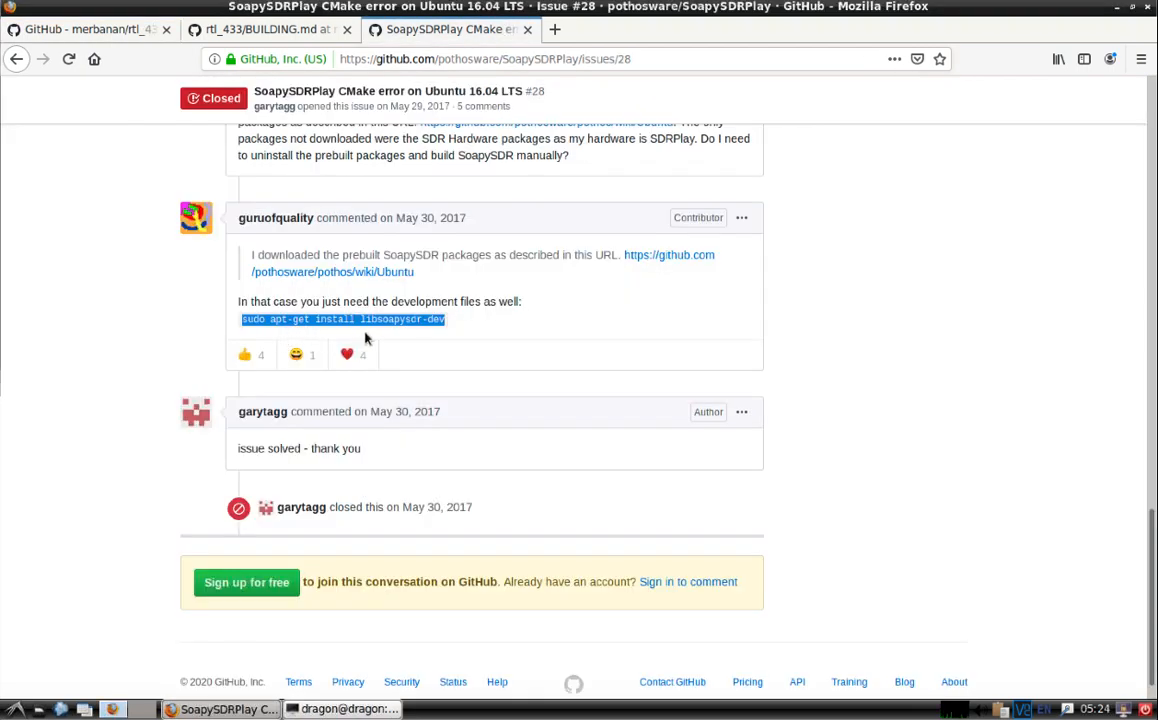
pyautogui.rightClick(365, 338)
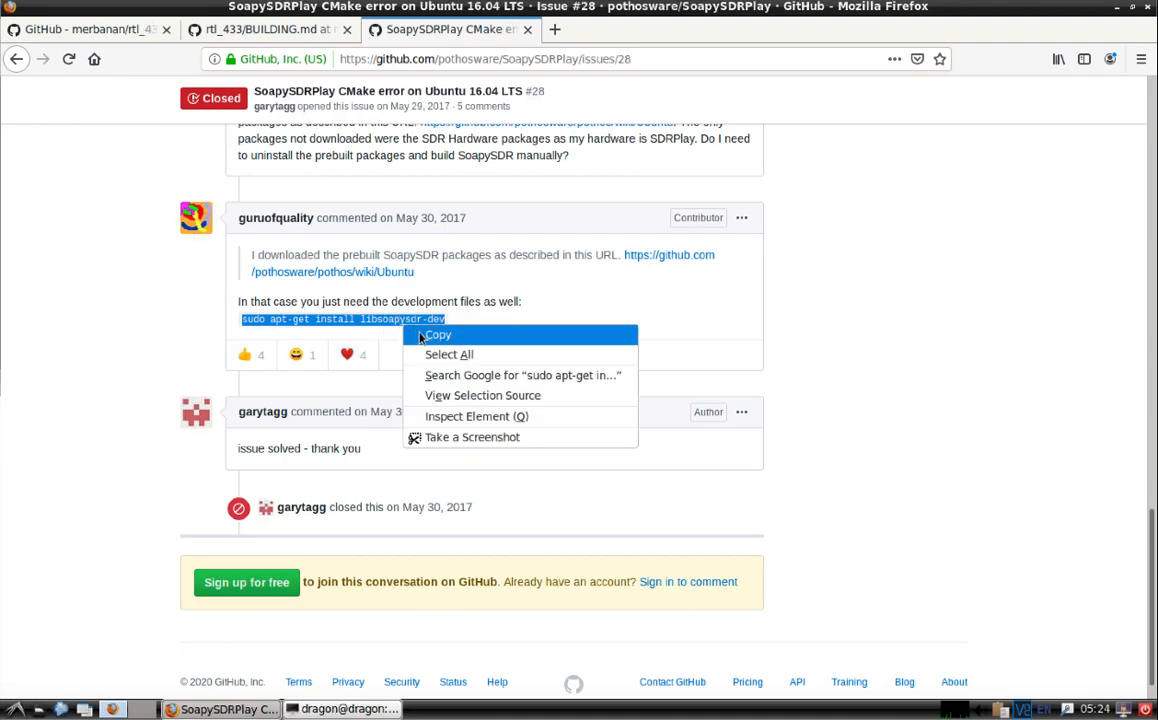
pyautogui.click(437, 334)
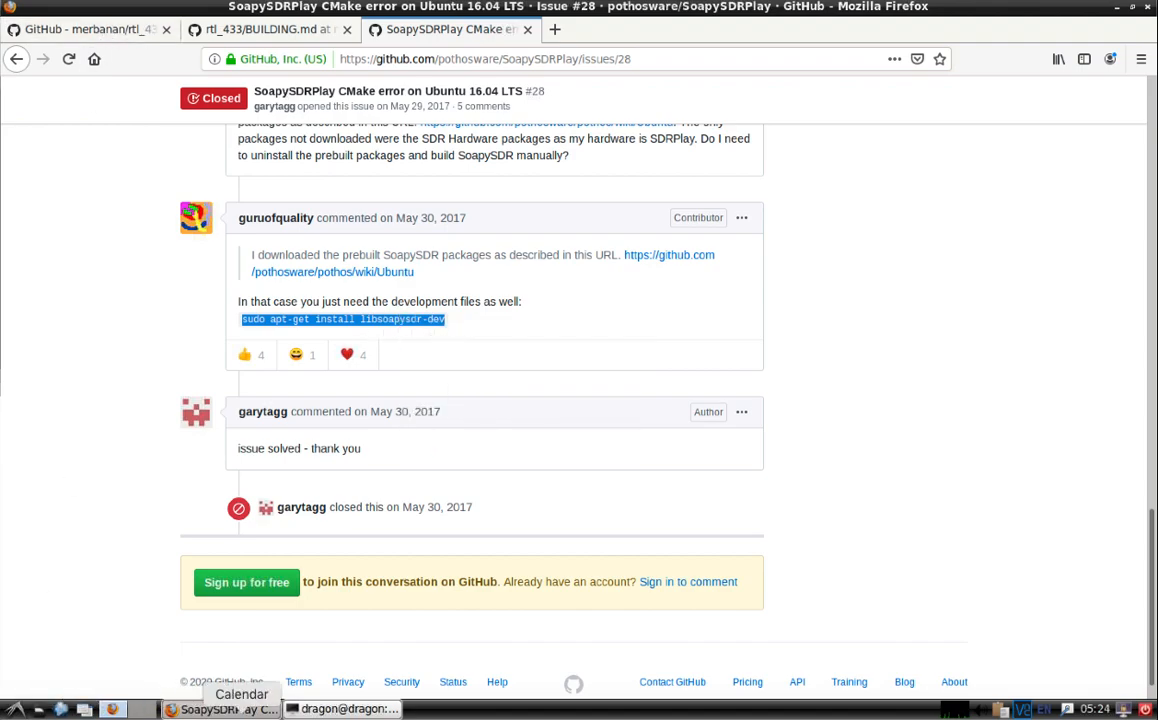
pyautogui.rightClick(540, 515)
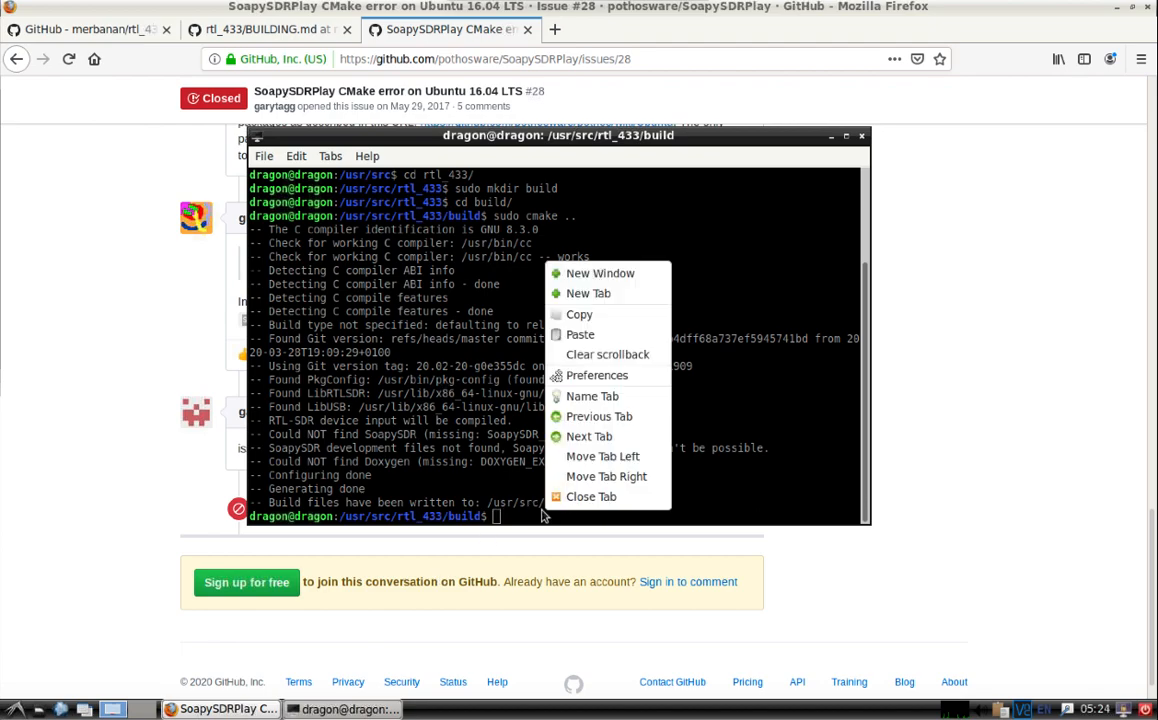
pyautogui.write('sudo apt-get install libsoapysdr-dev')
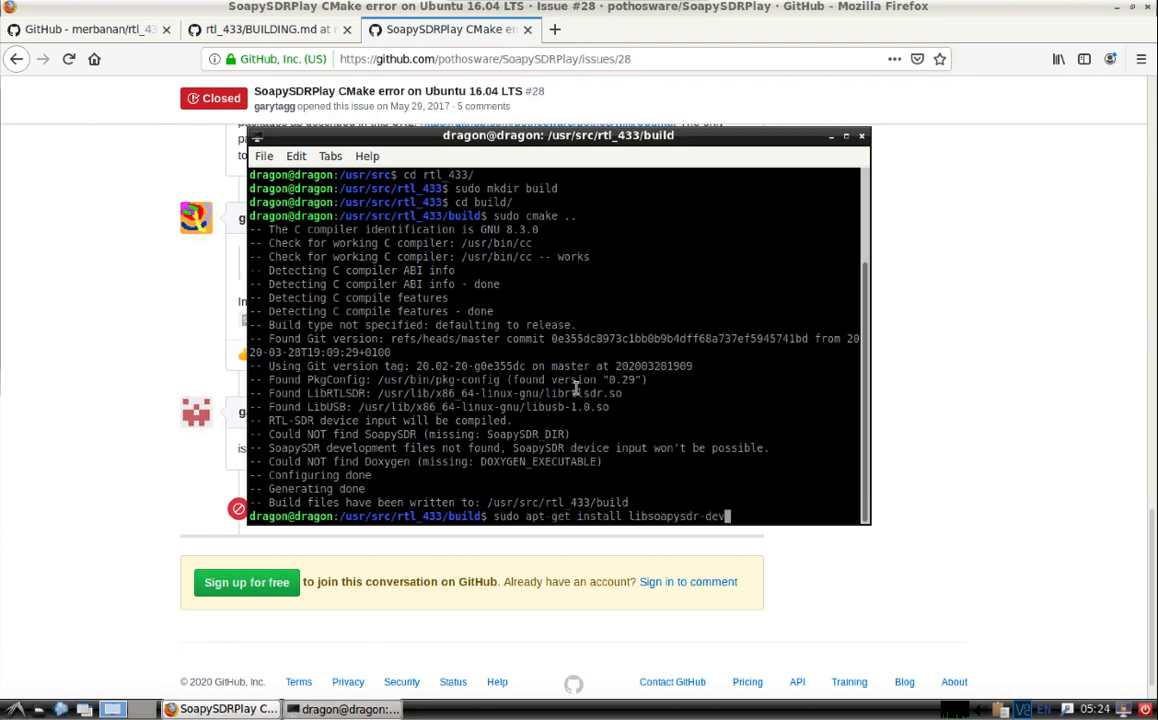
pyautogui.press('Return')
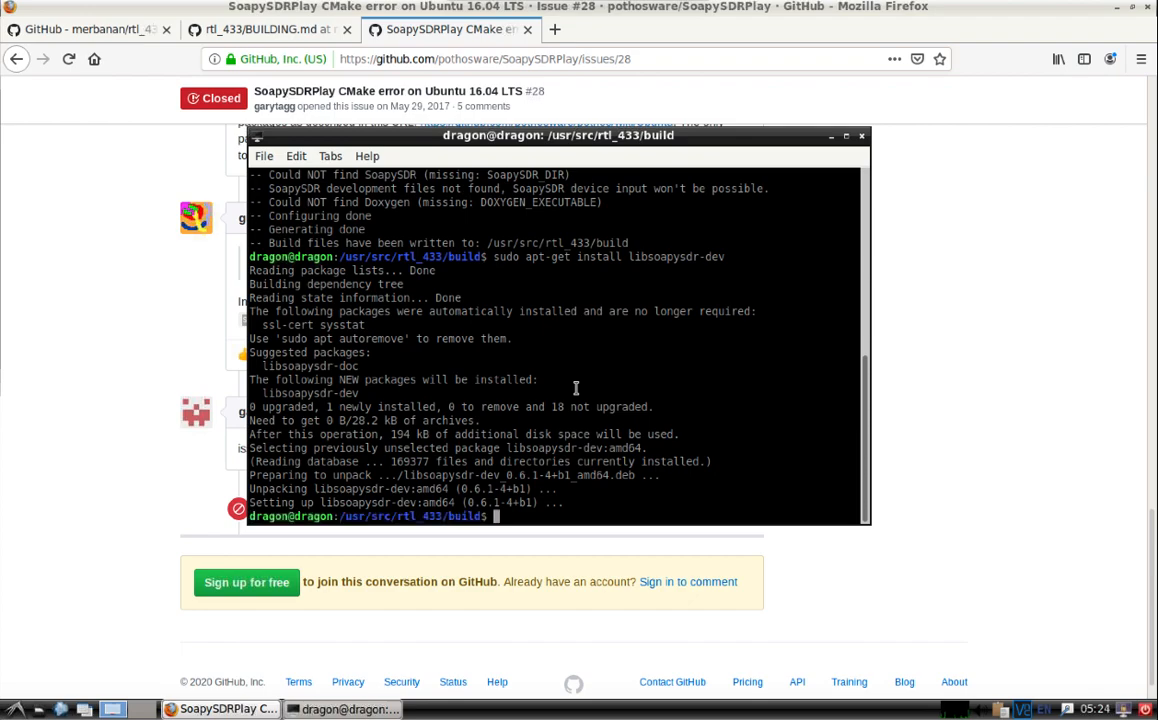
pyautogui.write('sudo cmake ..')
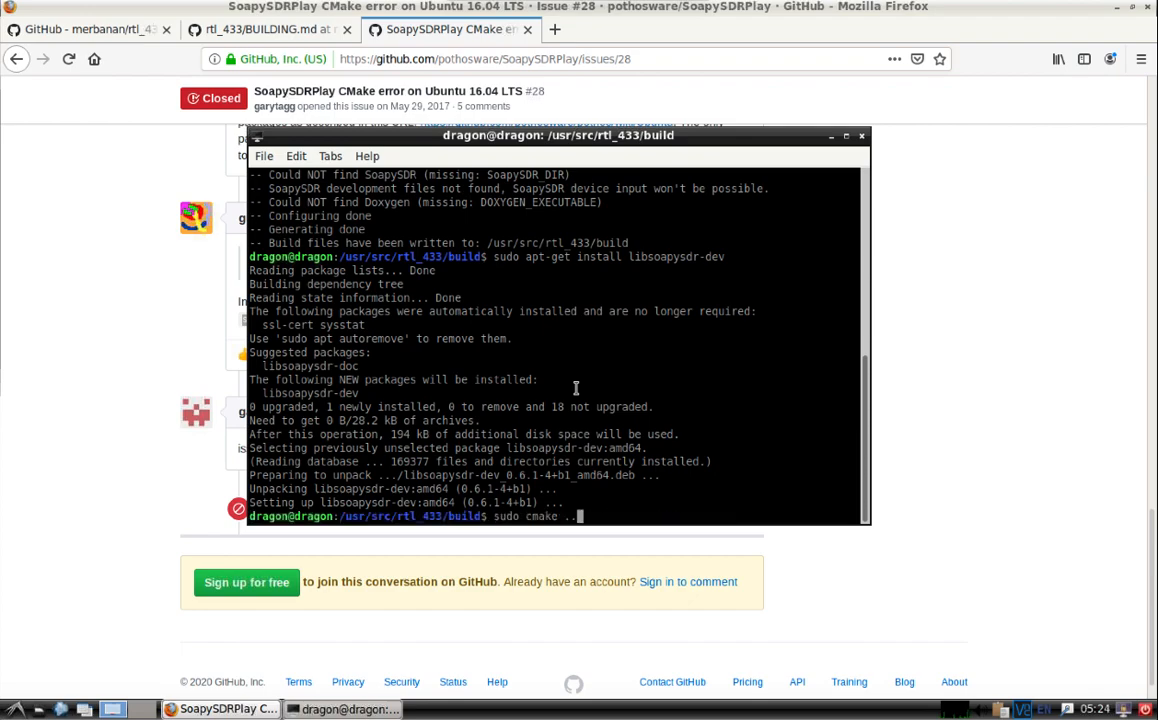
pyautogui.press('Return')
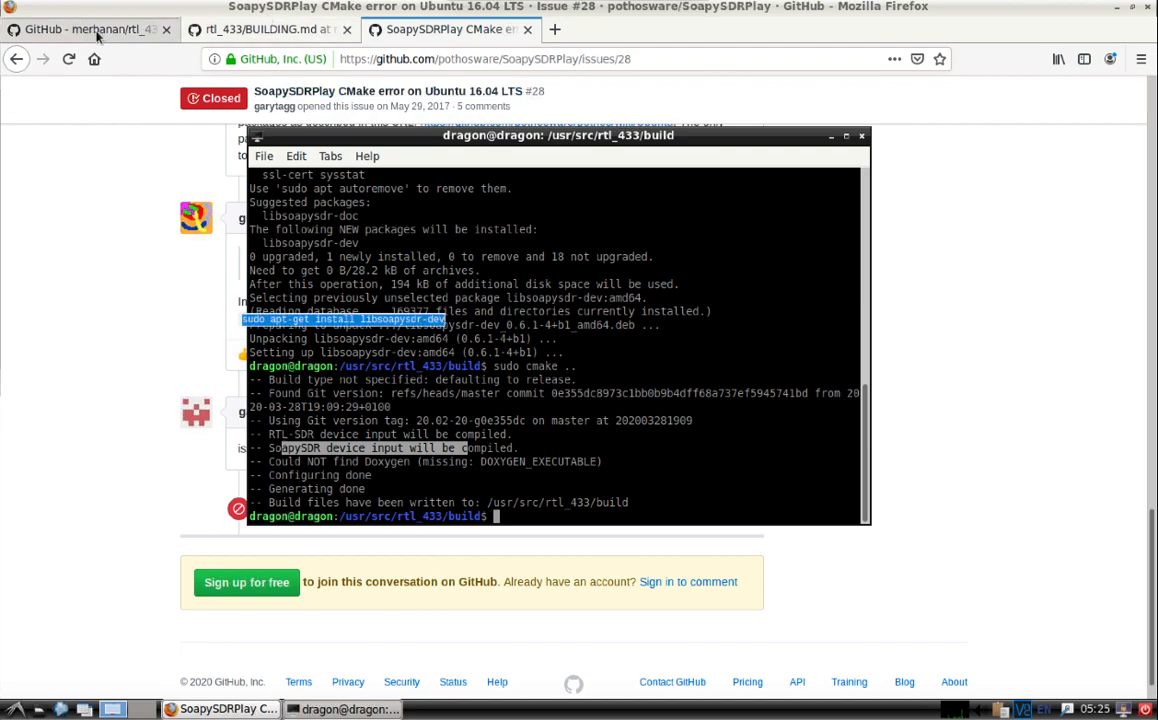
# - Browse the rtl_433 README's supported device protocols list, then return to the terminal
pyautogui.click(90, 28)
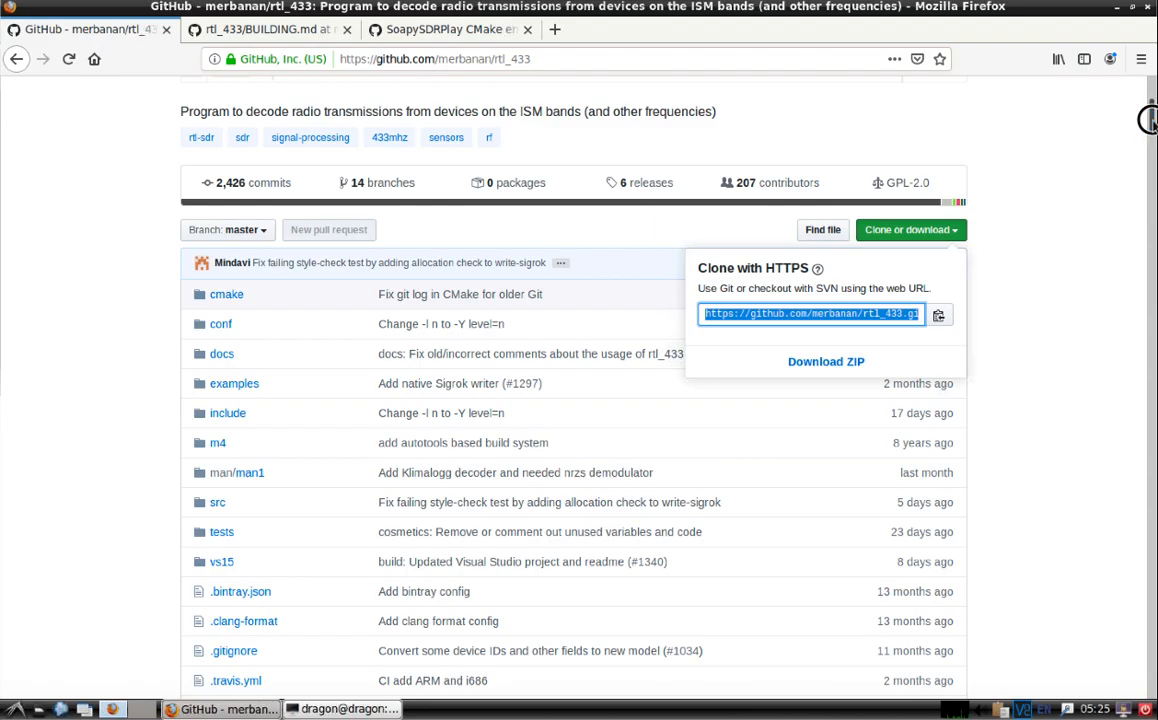
pyautogui.scroll(-3)
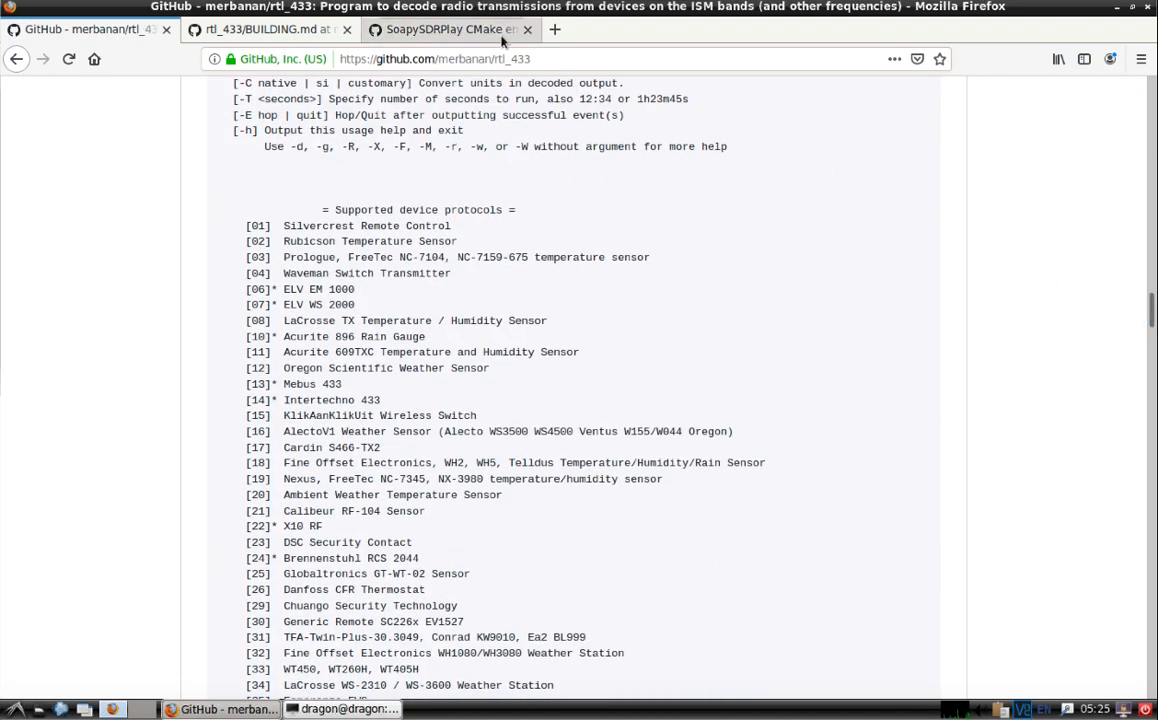
pyautogui.click(260, 29)
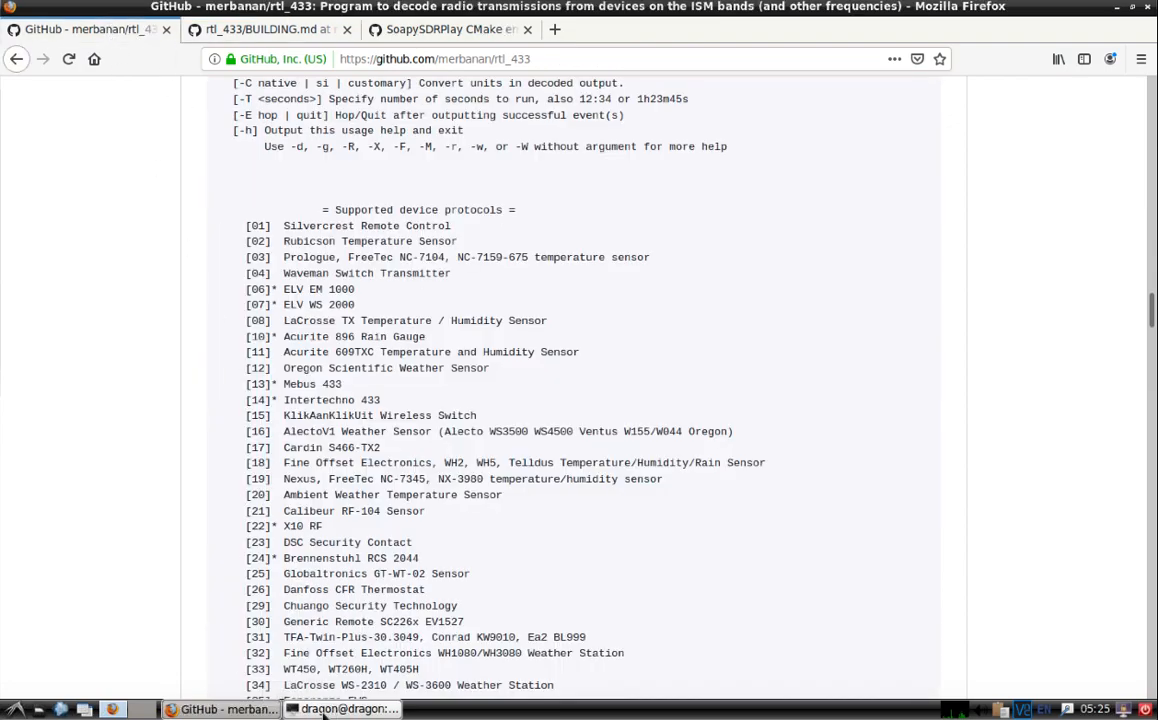
pyautogui.click(344, 709)
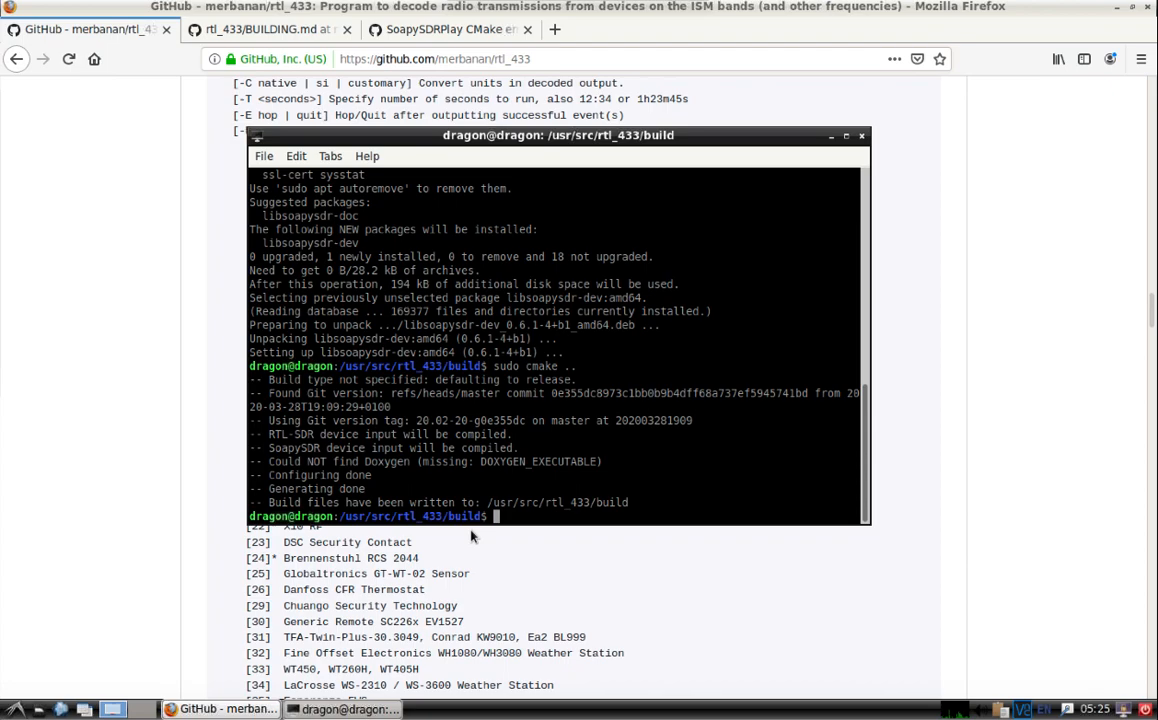
# - Compile rtl_433 with 'sudo make' and install it with 'sudo make install'
pyautogui.write('sudo')
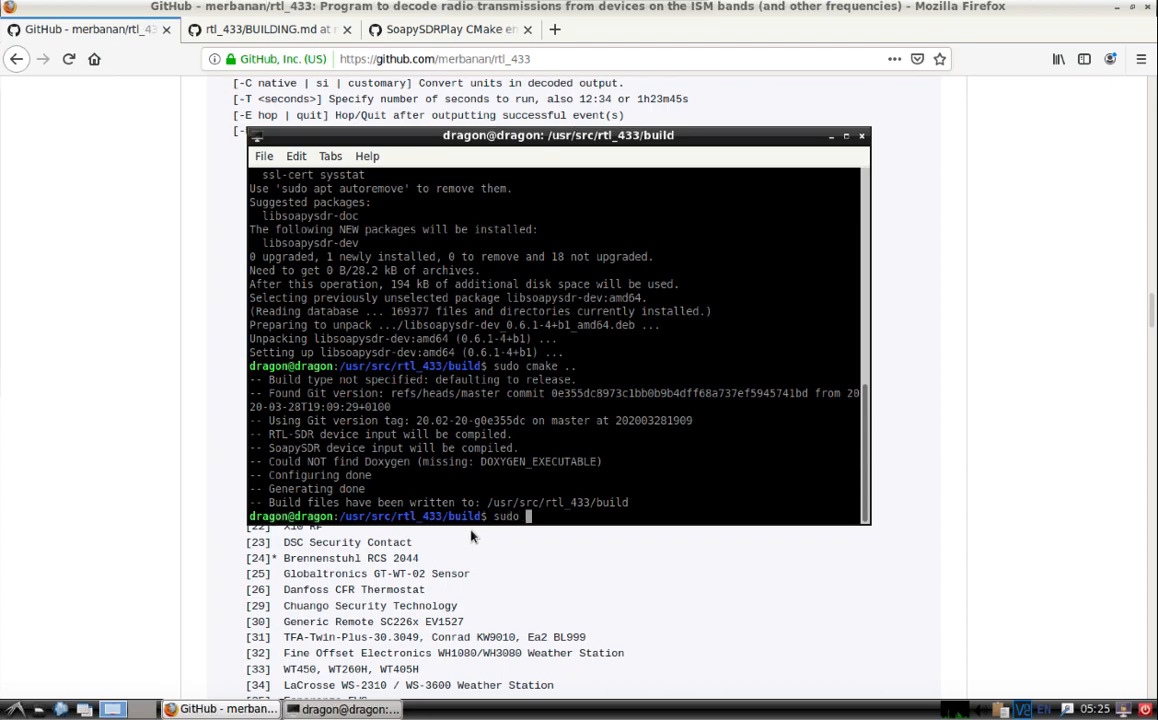
pyautogui.write('make')
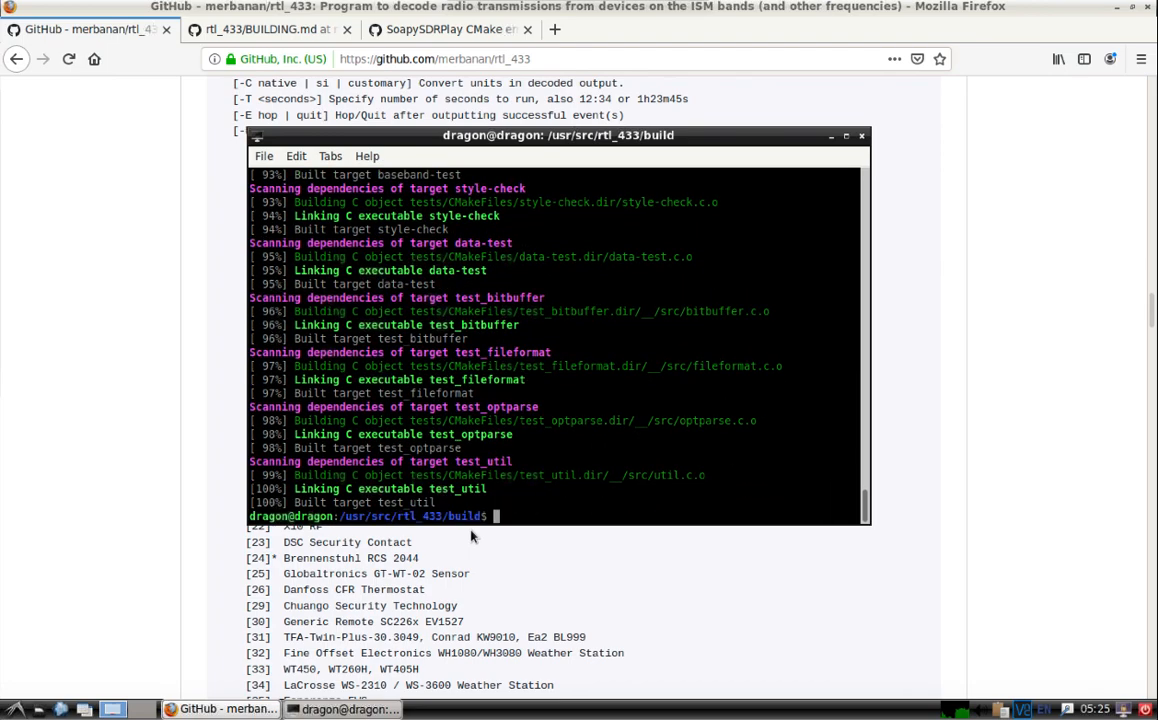
pyautogui.write('sudo make inst')
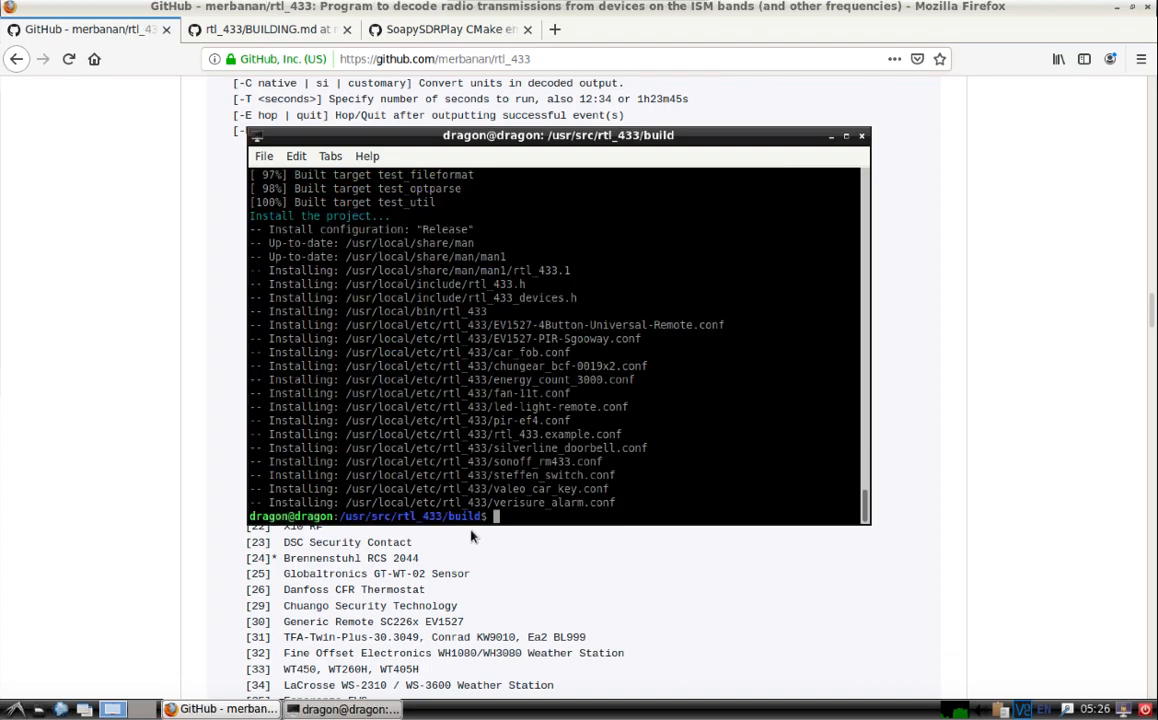
pyautogui.write('rtl')
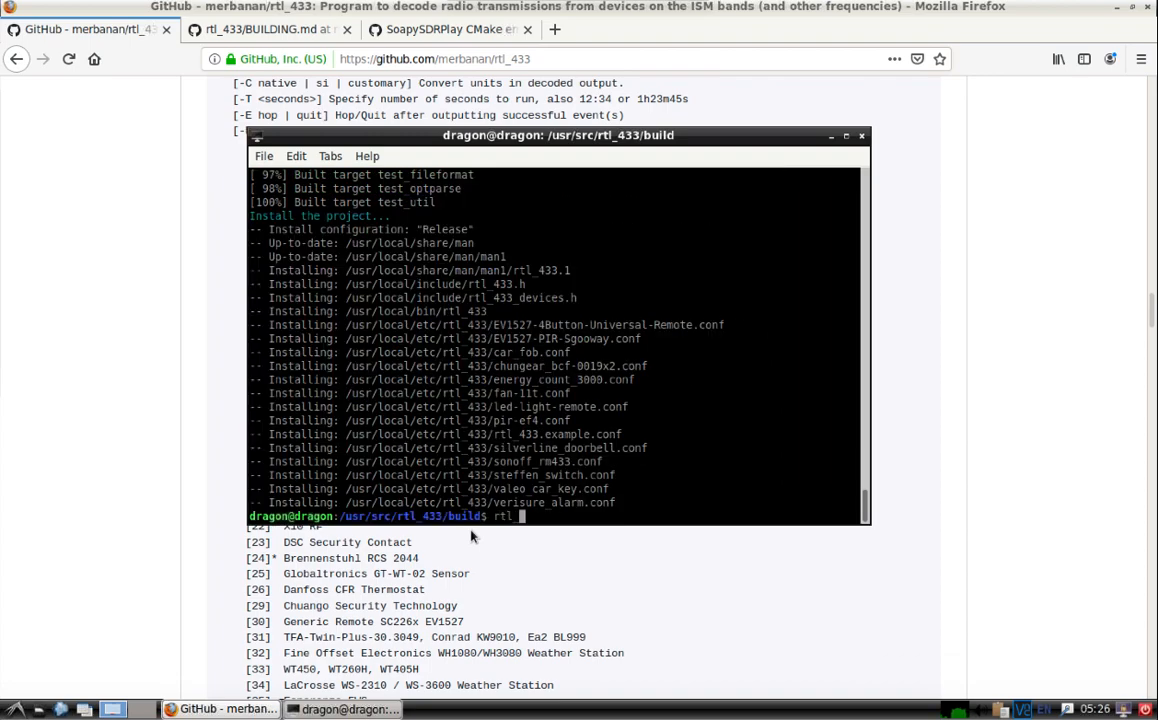
# - Run rtl_433 to decode Acurite-Tower readings at 433.92 MHz, then stop it with Ctrl+C
pyautogui.write('_433')
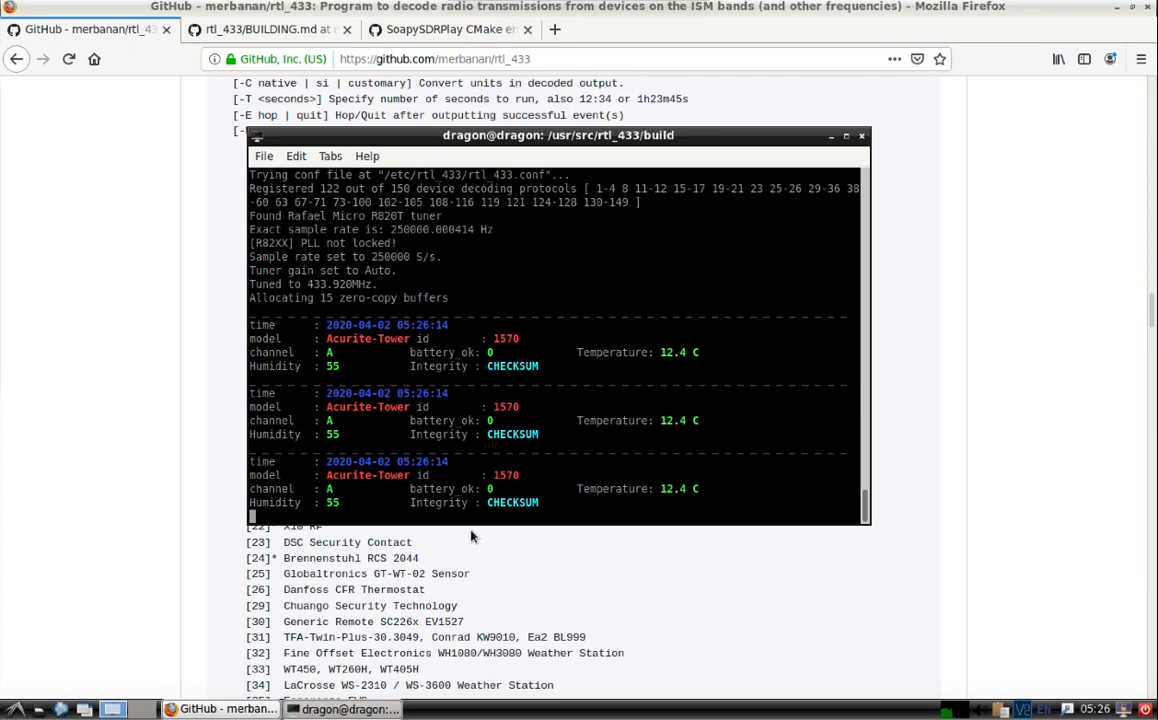
pyautogui.press('ctrl+c')
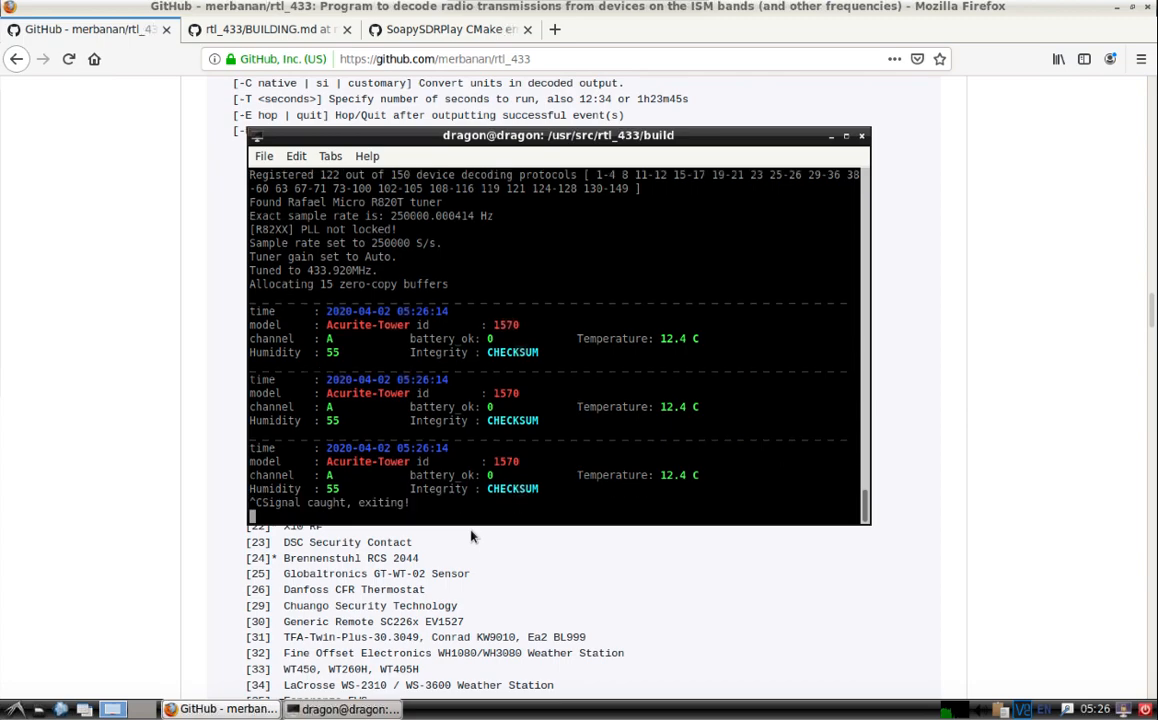
pyautogui.write('cd /')
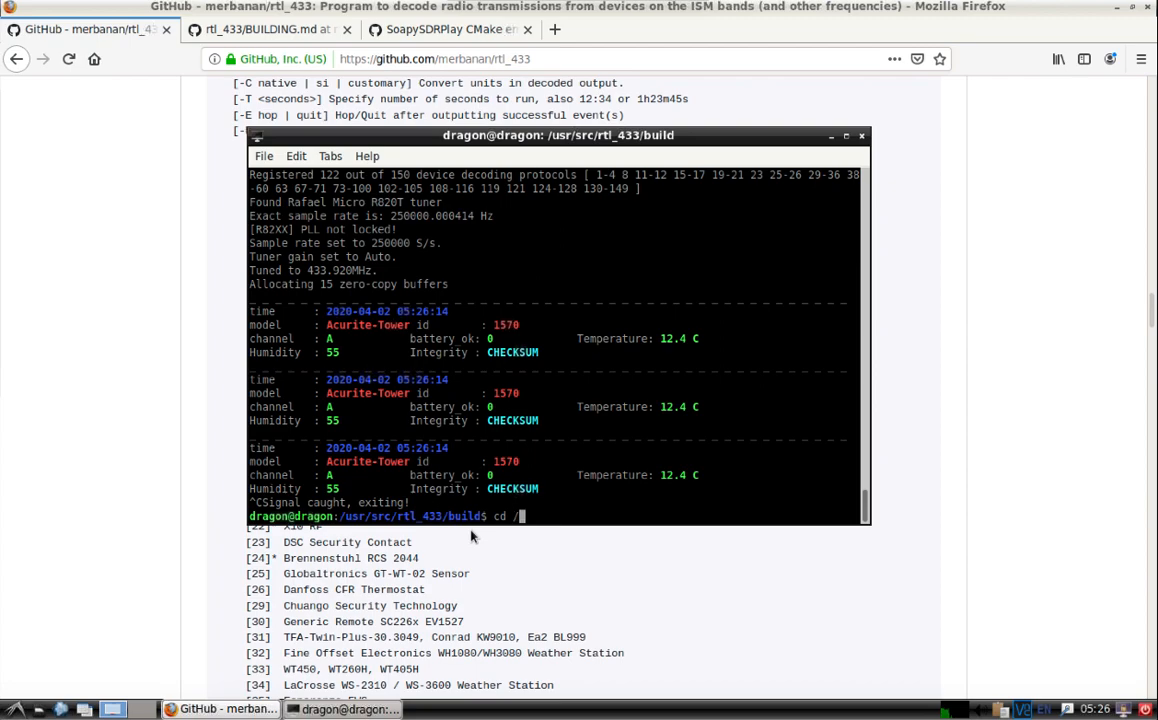
# - Launch ShinySDR from /home/dragon with 'sudo sh' and open its localhost web address
pyautogui.write('home/dragon/')
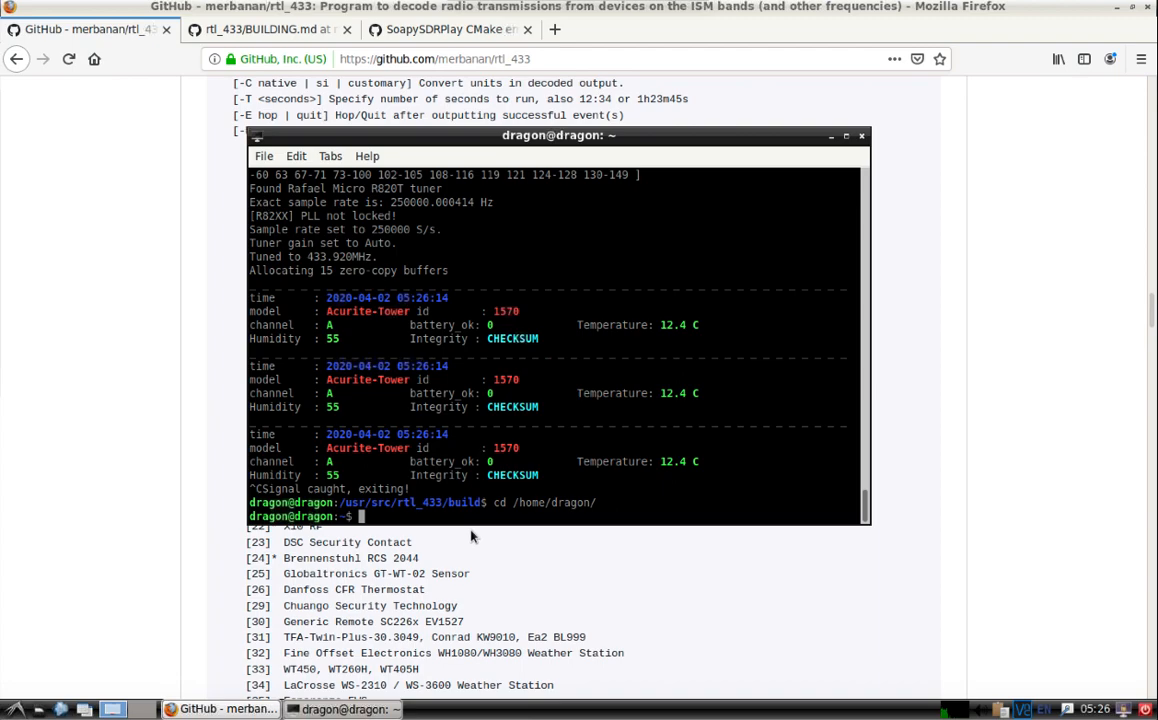
pyautogui.write('ls')
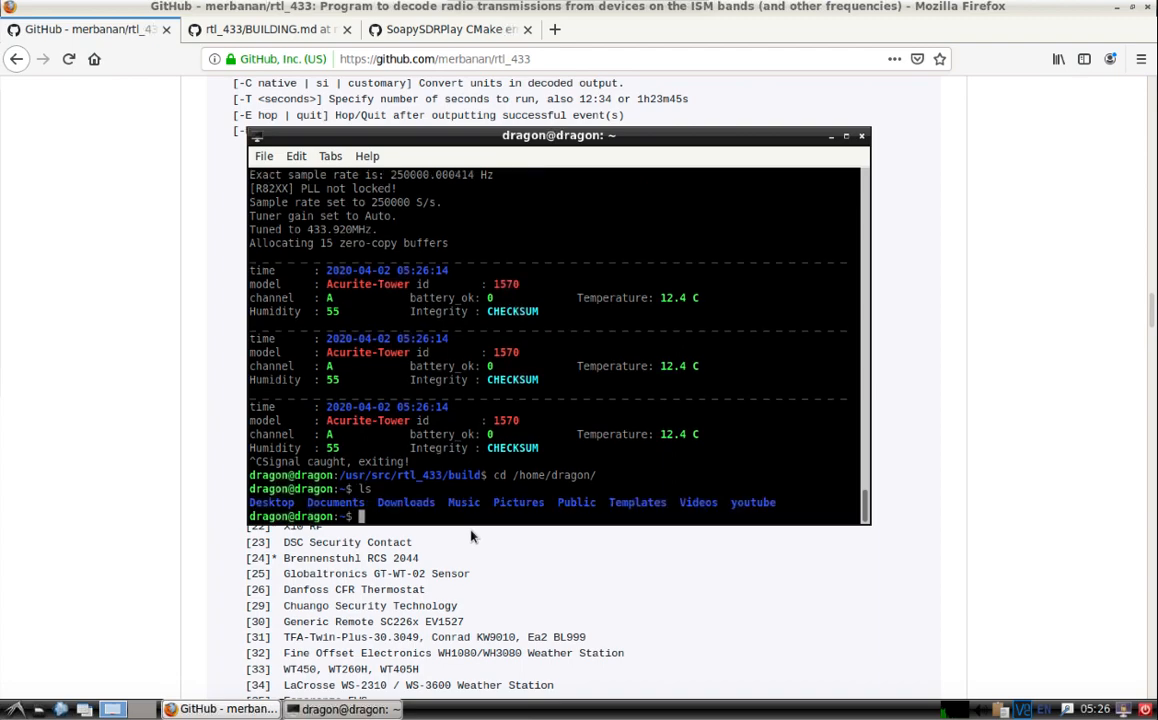
pyautogui.moveTo(484, 517)
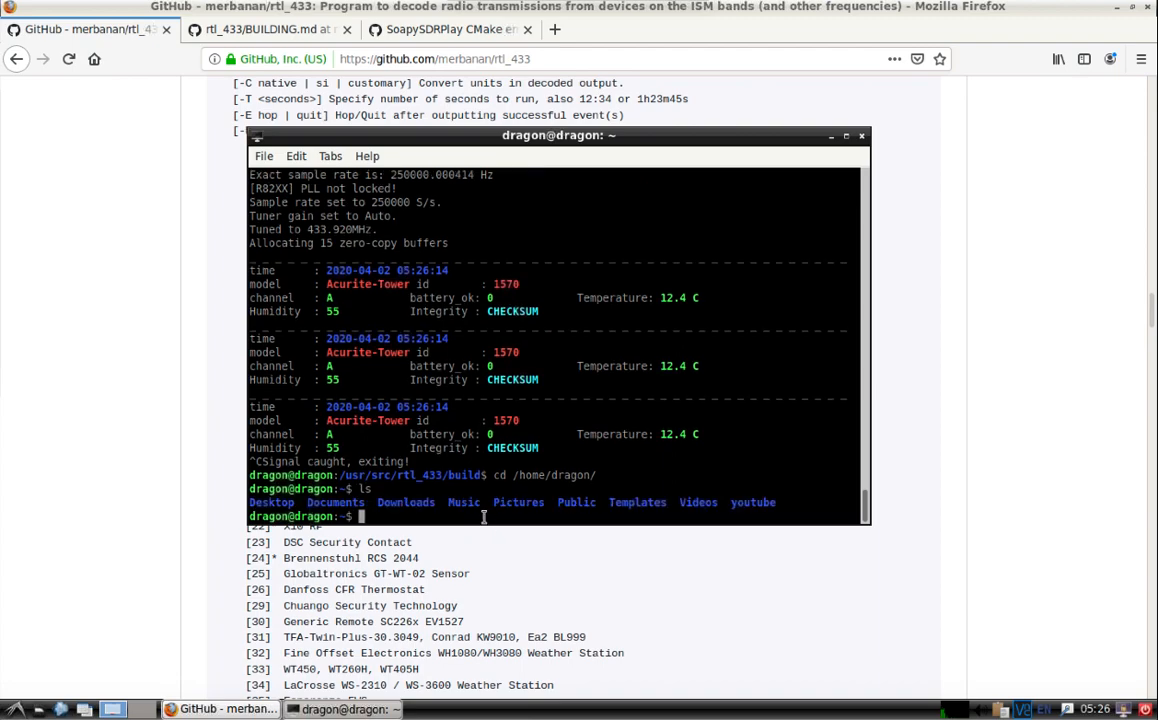
pyautogui.doubleClick(745, 502)
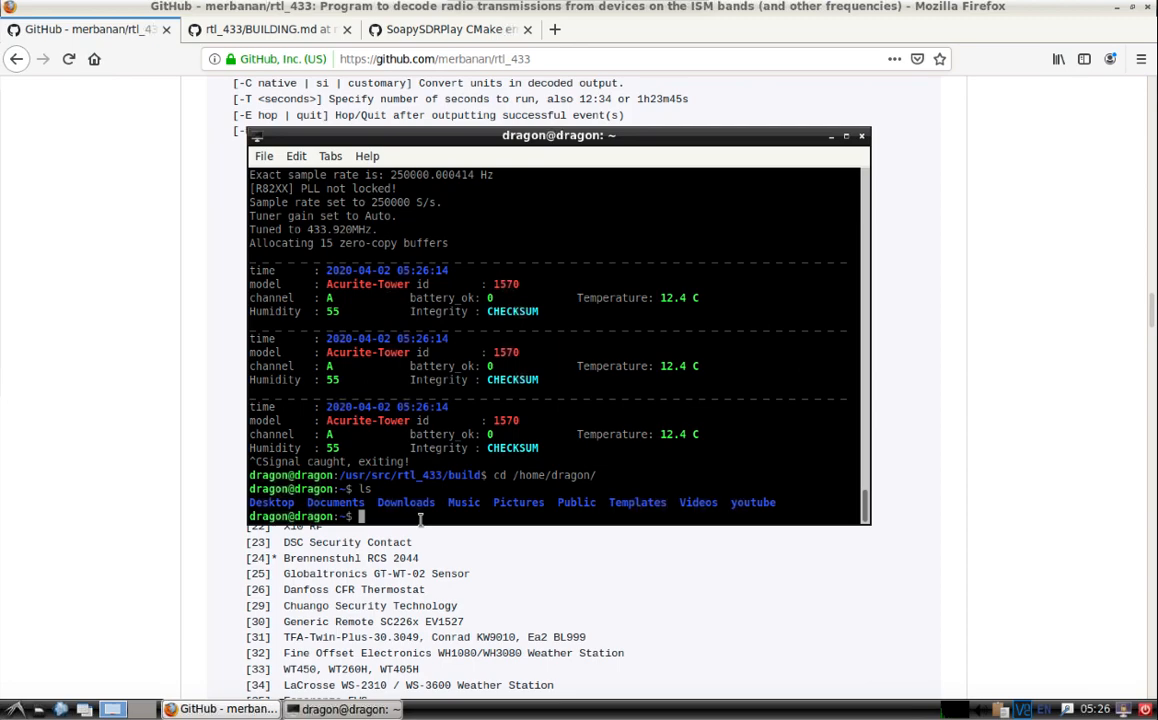
pyautogui.write('sudo sh')
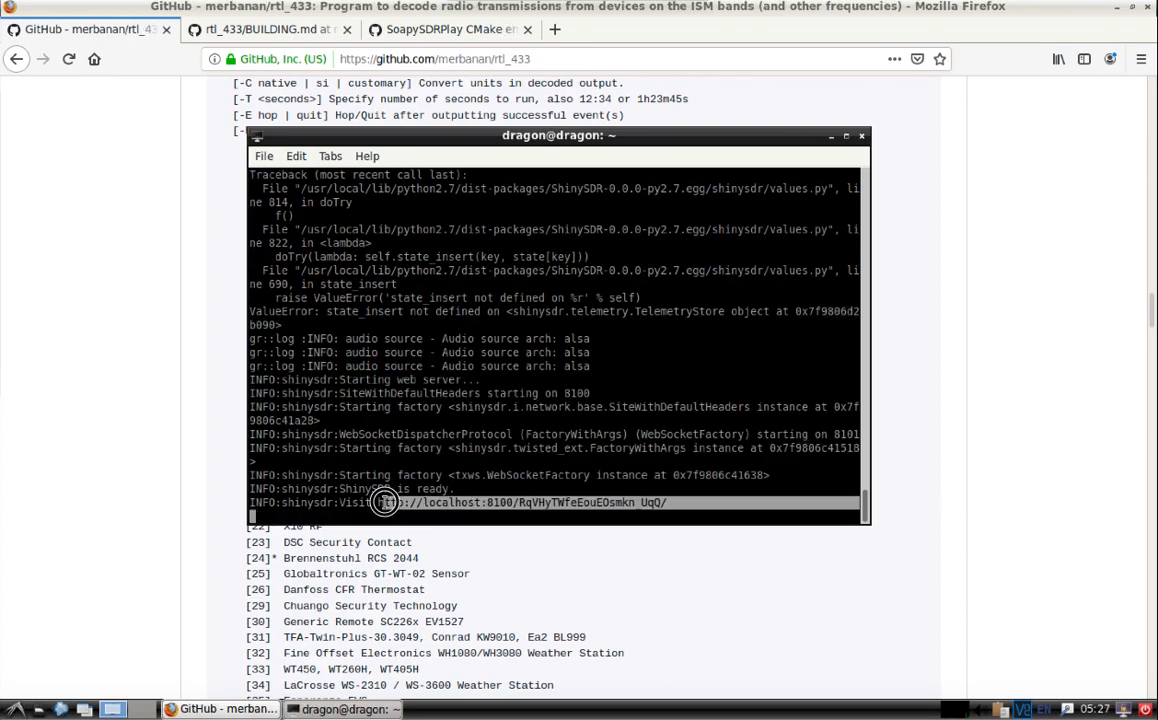
pyautogui.rightClick(385, 502)
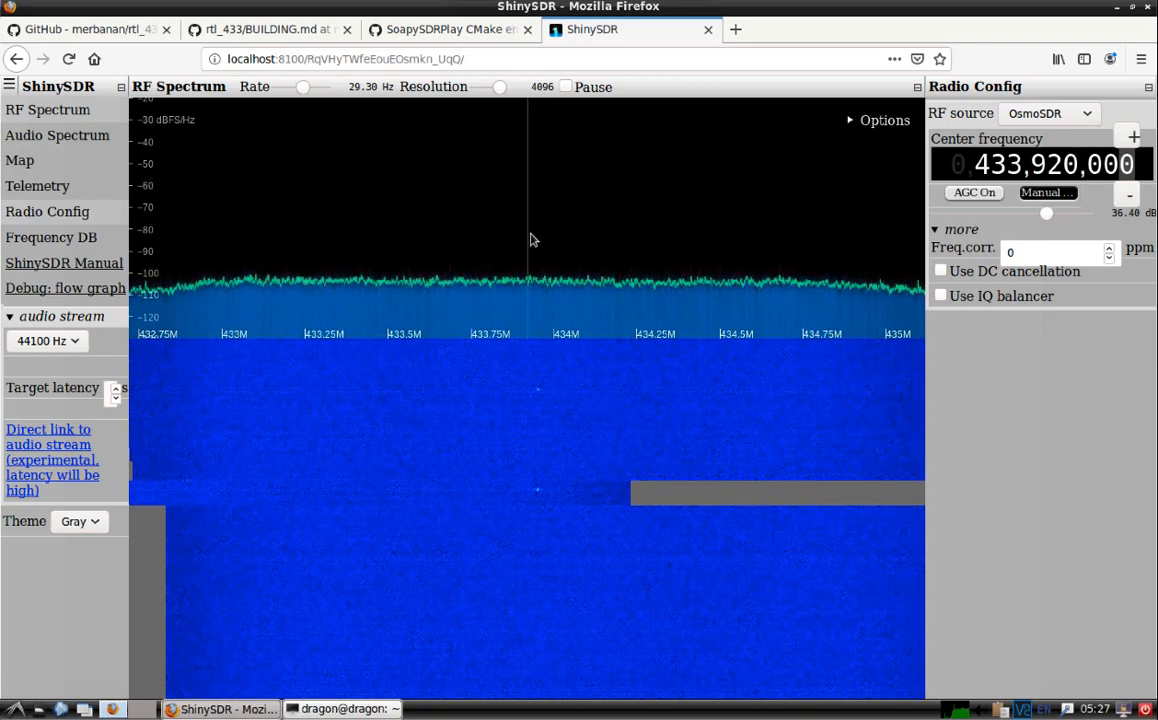
pyautogui.moveTo(1058, 405)
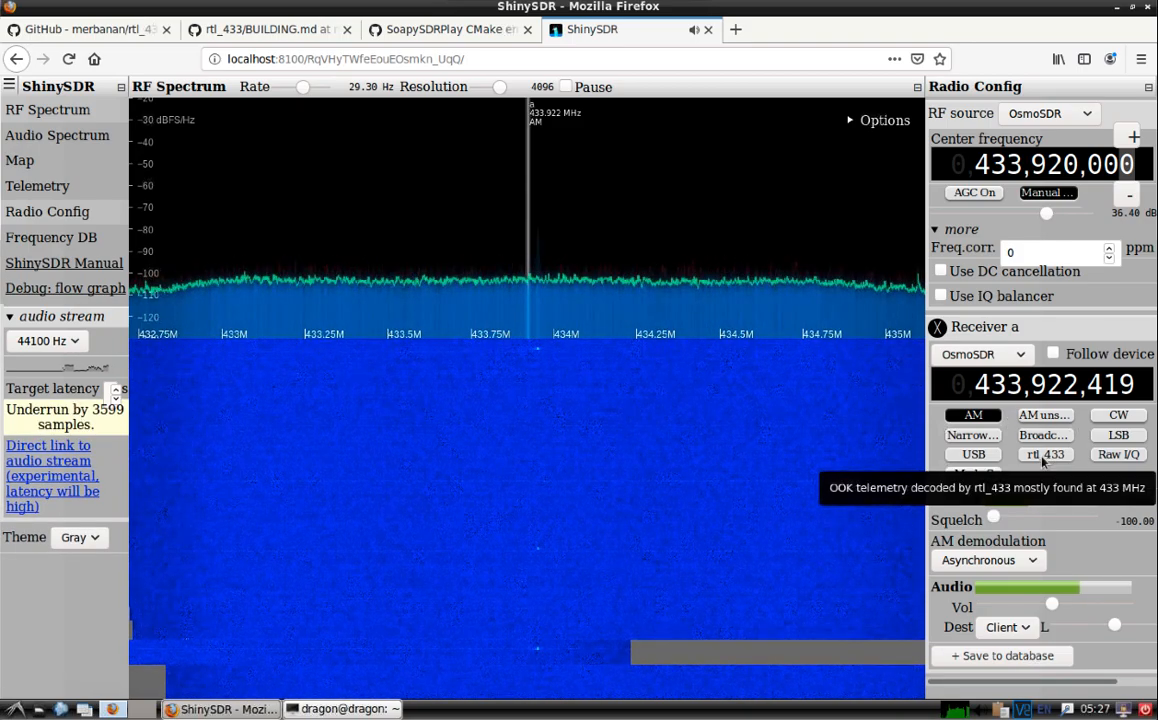
# - Switch Receiver a to rtl_433 mode and view the Acurite-Tower telemetry readings
pyautogui.click(1045, 454)
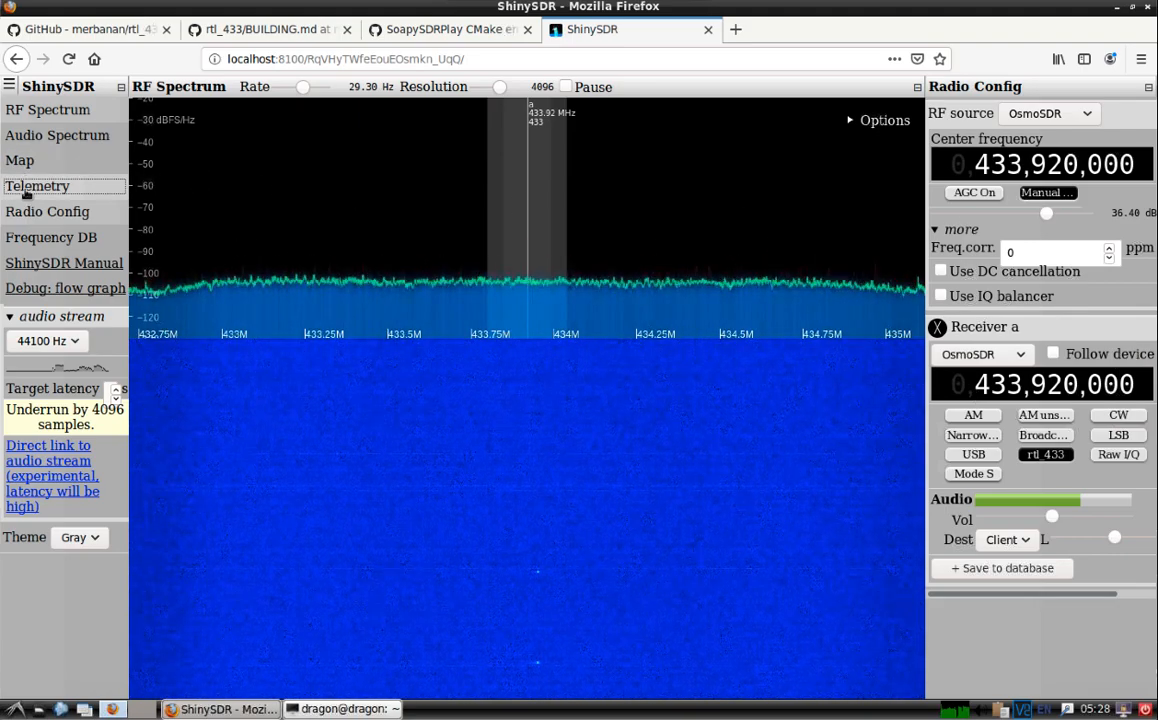
pyautogui.click(37, 185)
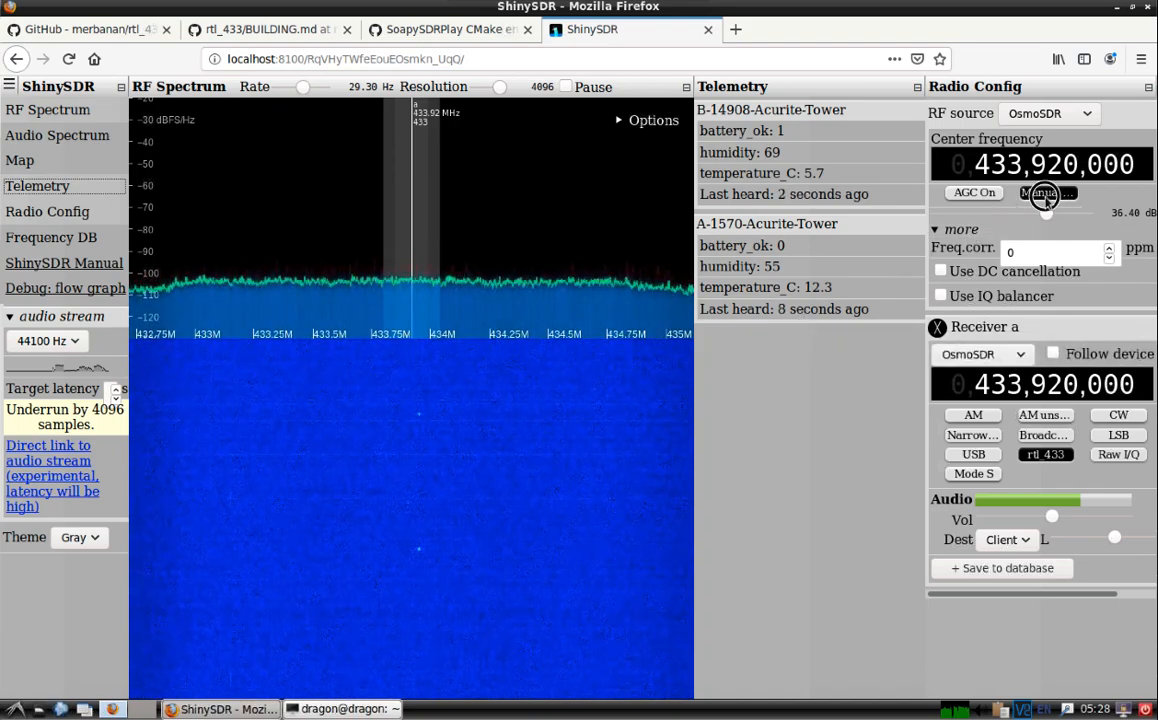
# - Turn AGC on, then set the gain back to Manual
pyautogui.click(1043, 192)
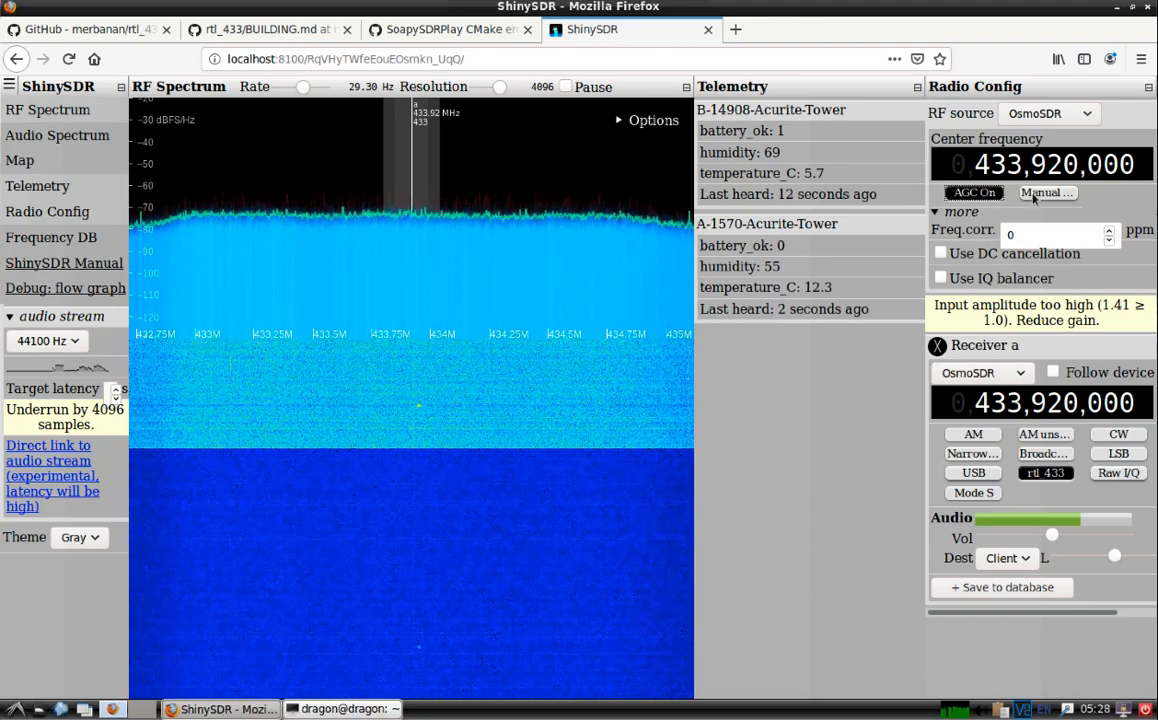
pyautogui.click(1047, 192)
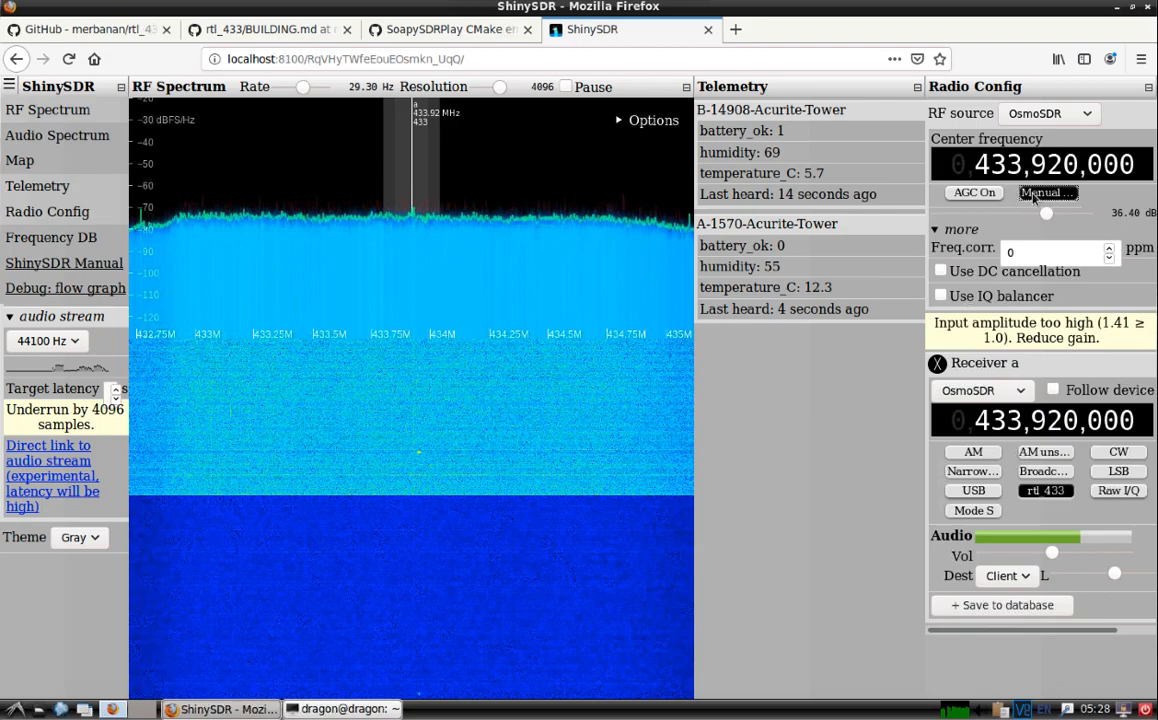